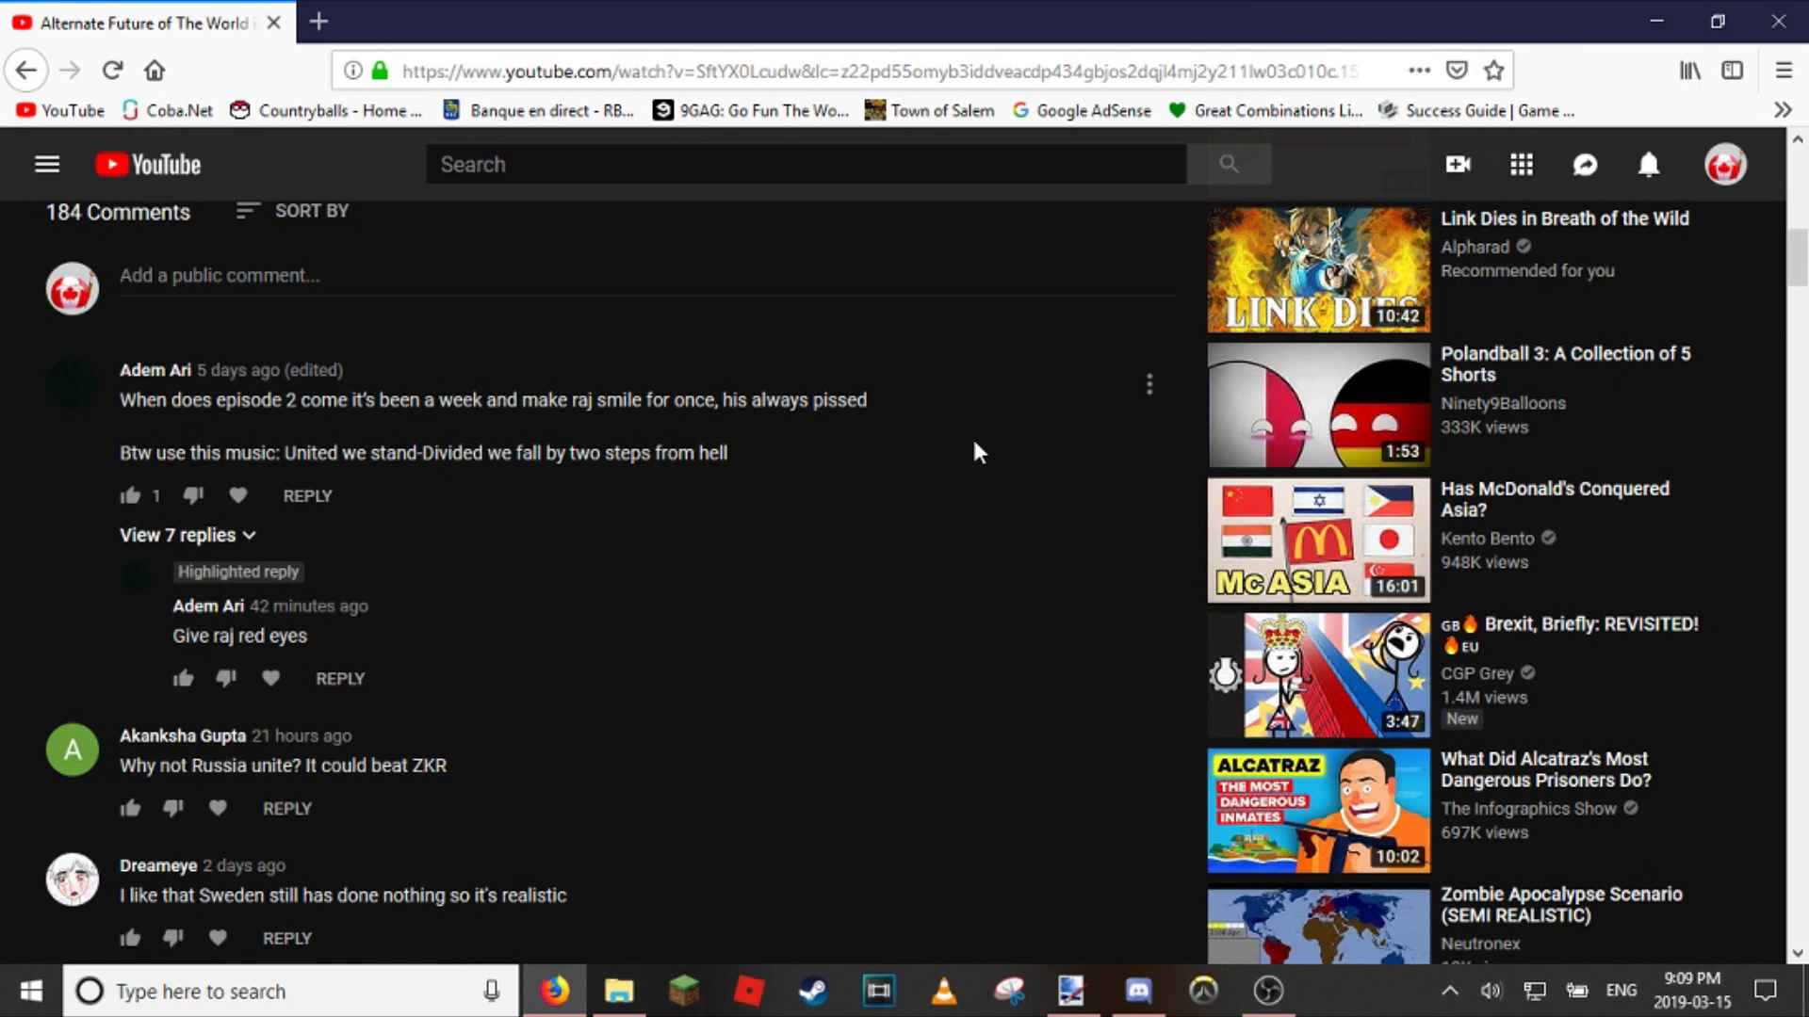
mouse_move(883, 412)
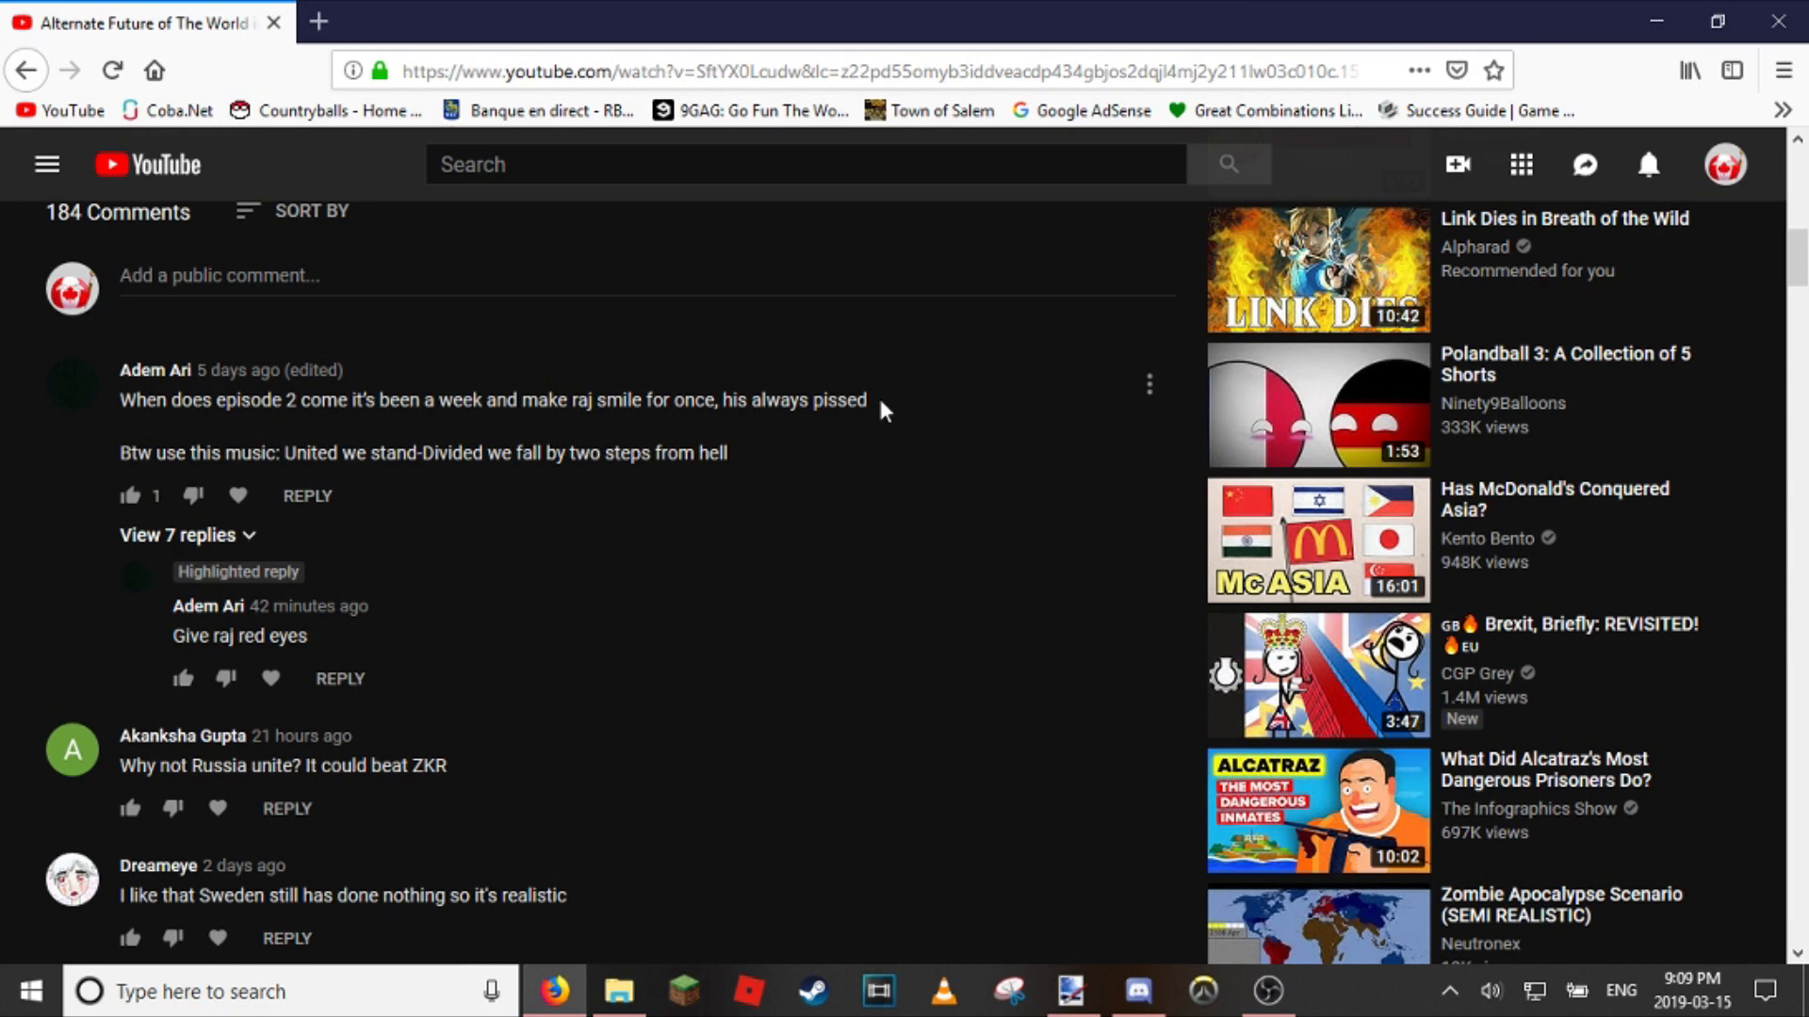
Step: Drag across the 2051 map toward the Pictures > Mapping > countries folder
left_click_drag(196, 400, 864, 400)
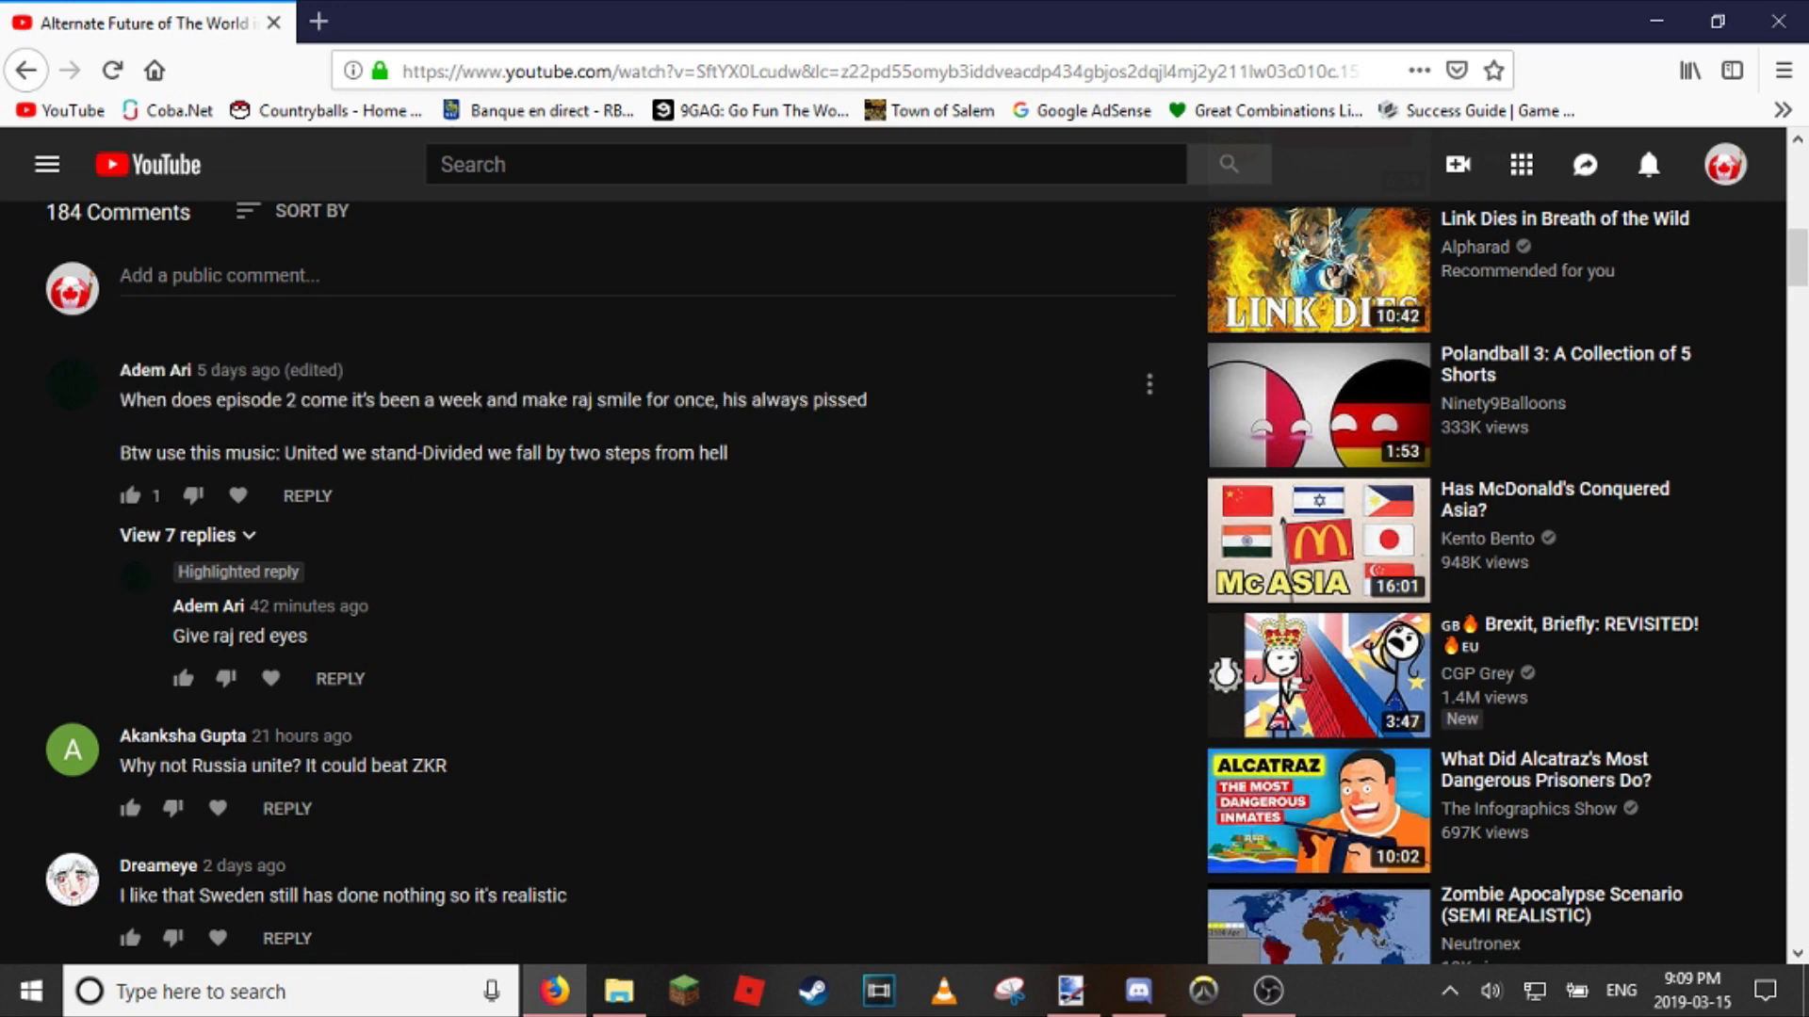
mouse_move(570, 324)
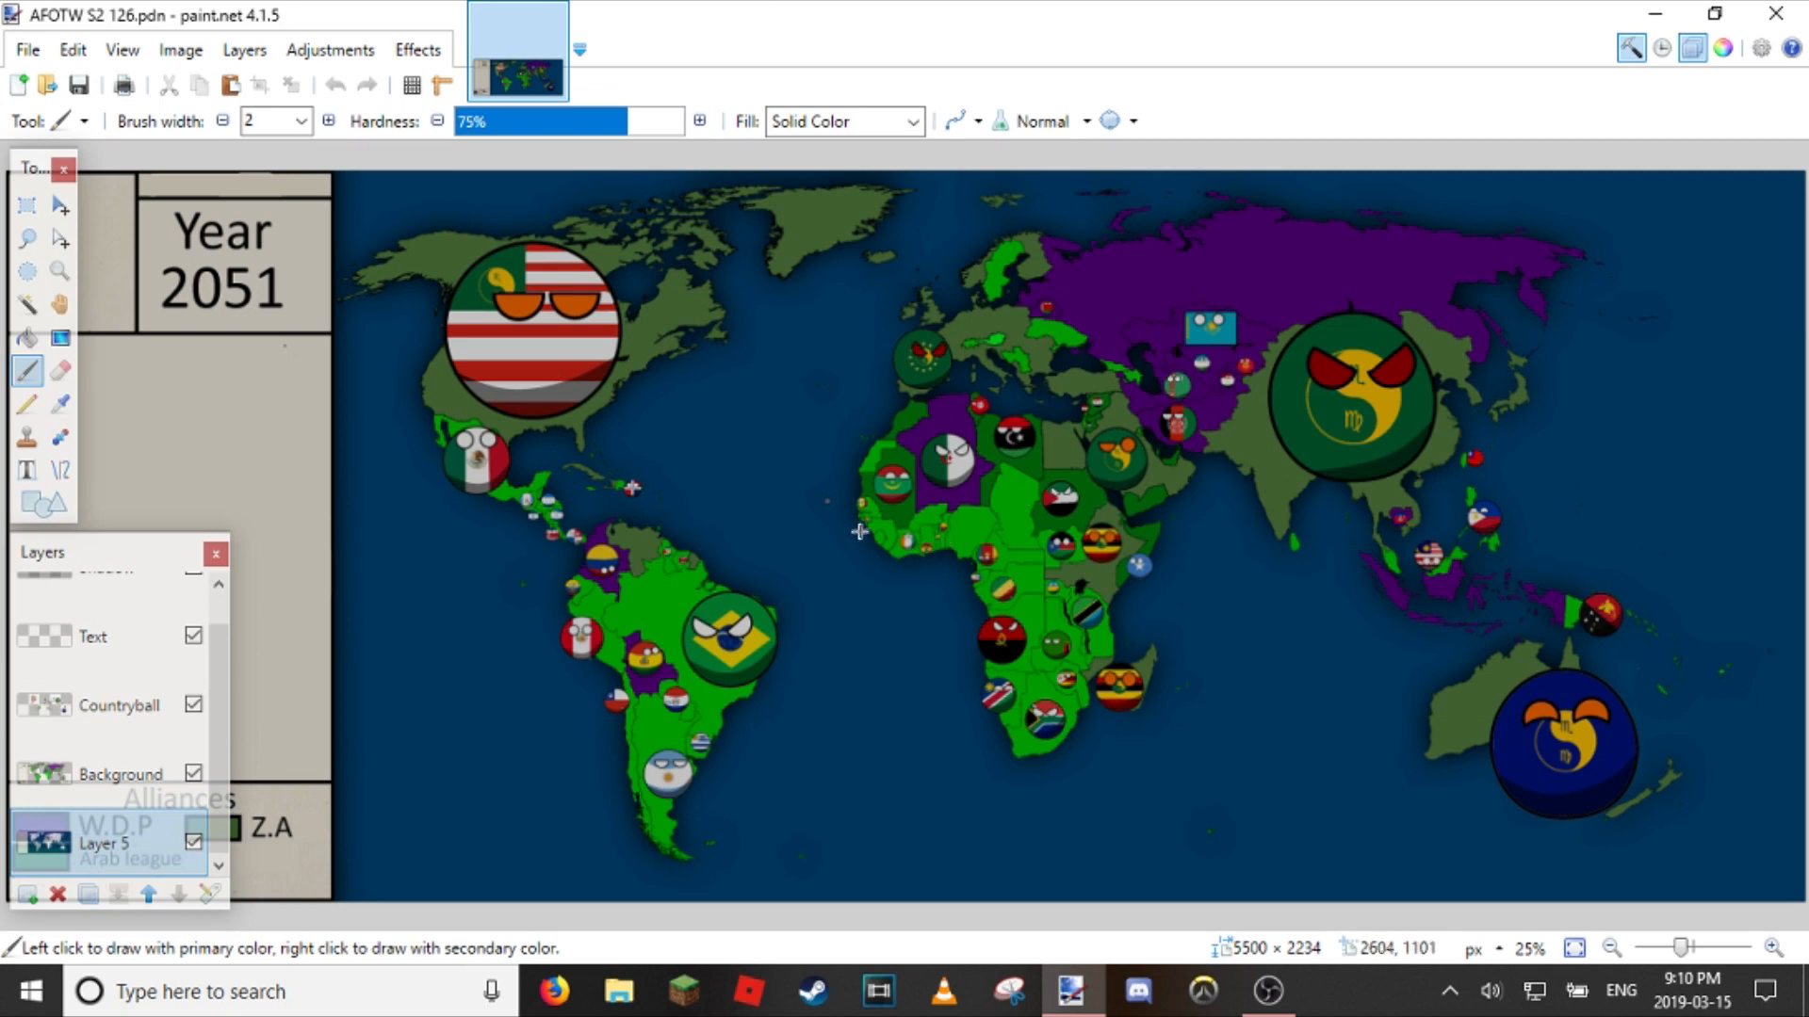
mouse_move(882, 602)
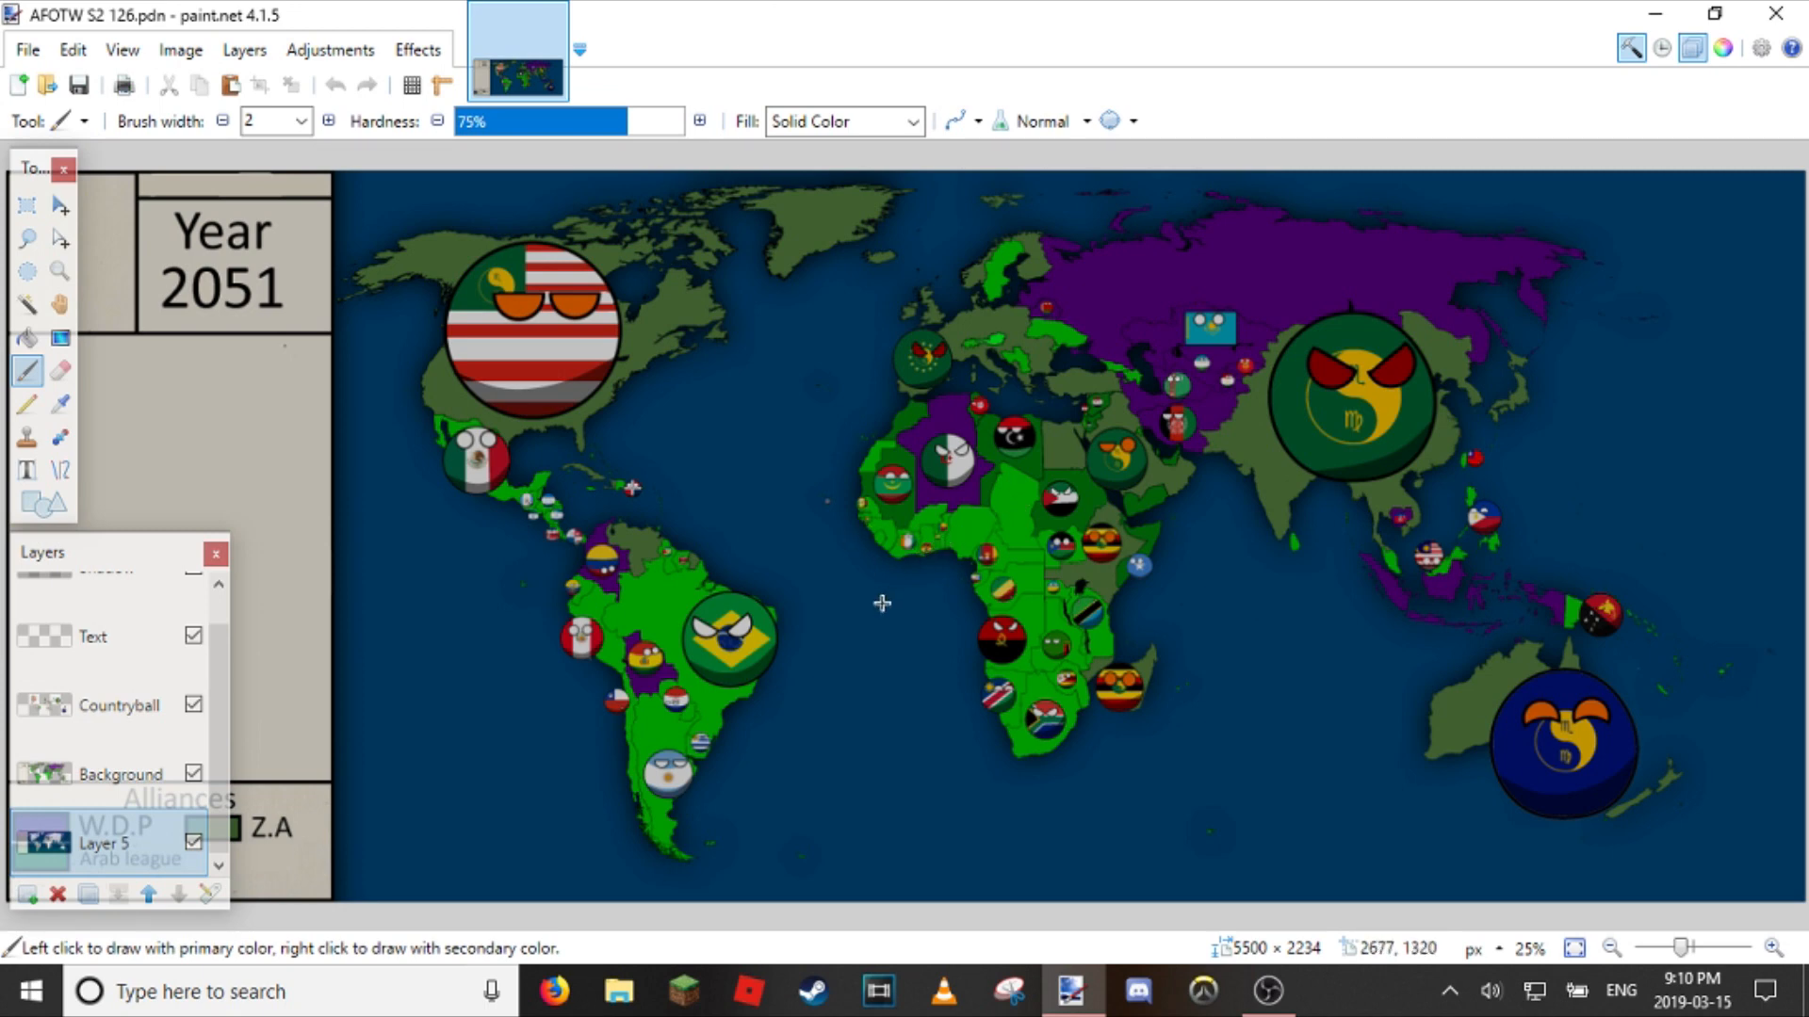
mouse_move(970, 335)
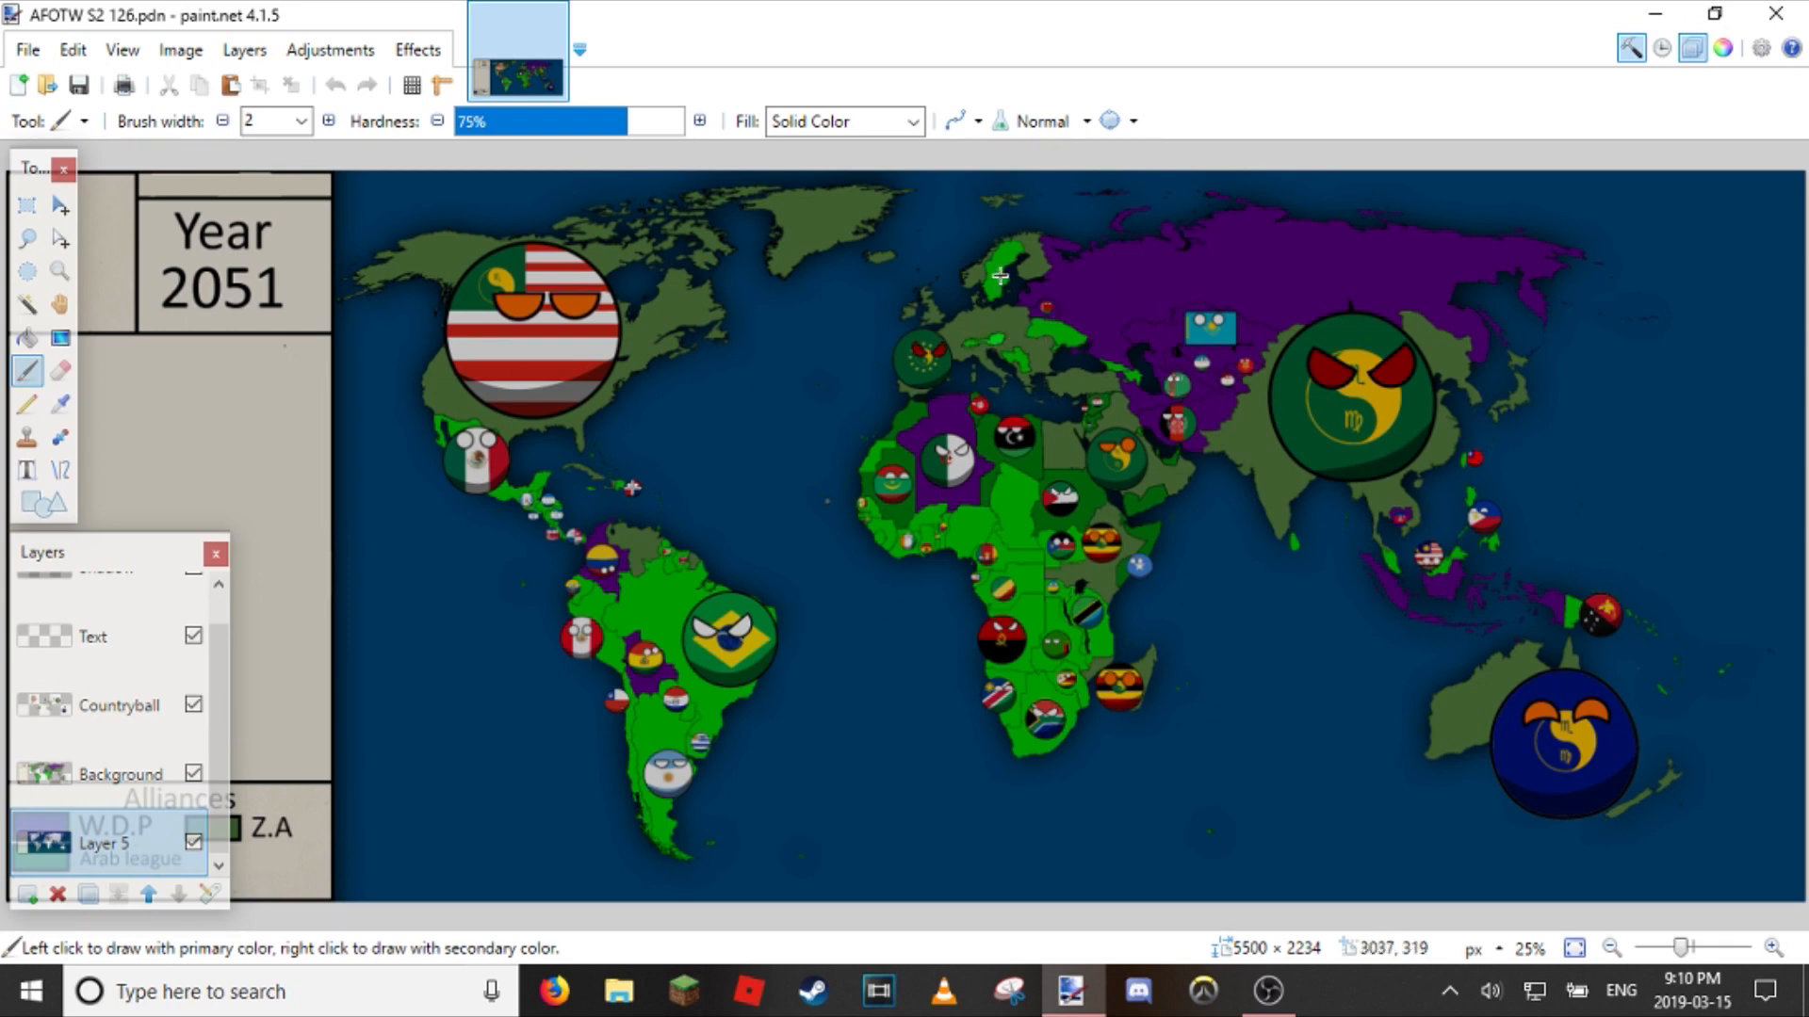
mouse_move(1038, 334)
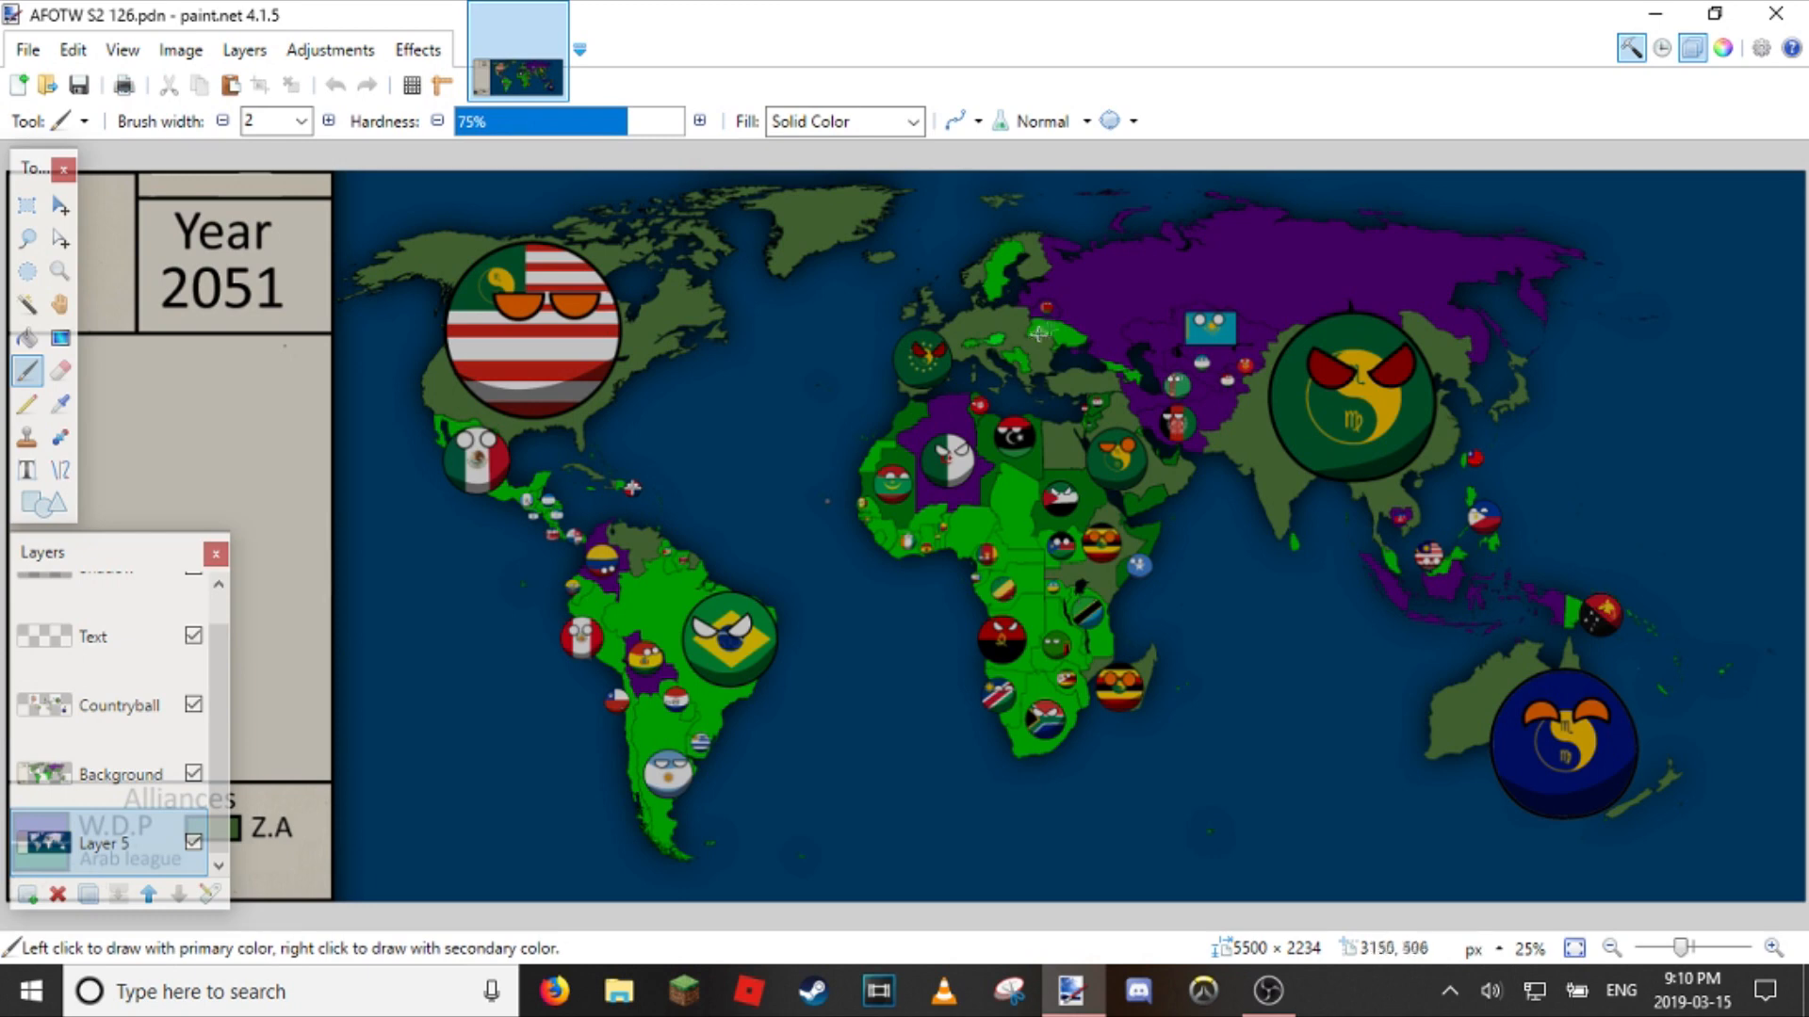
mouse_move(1085, 260)
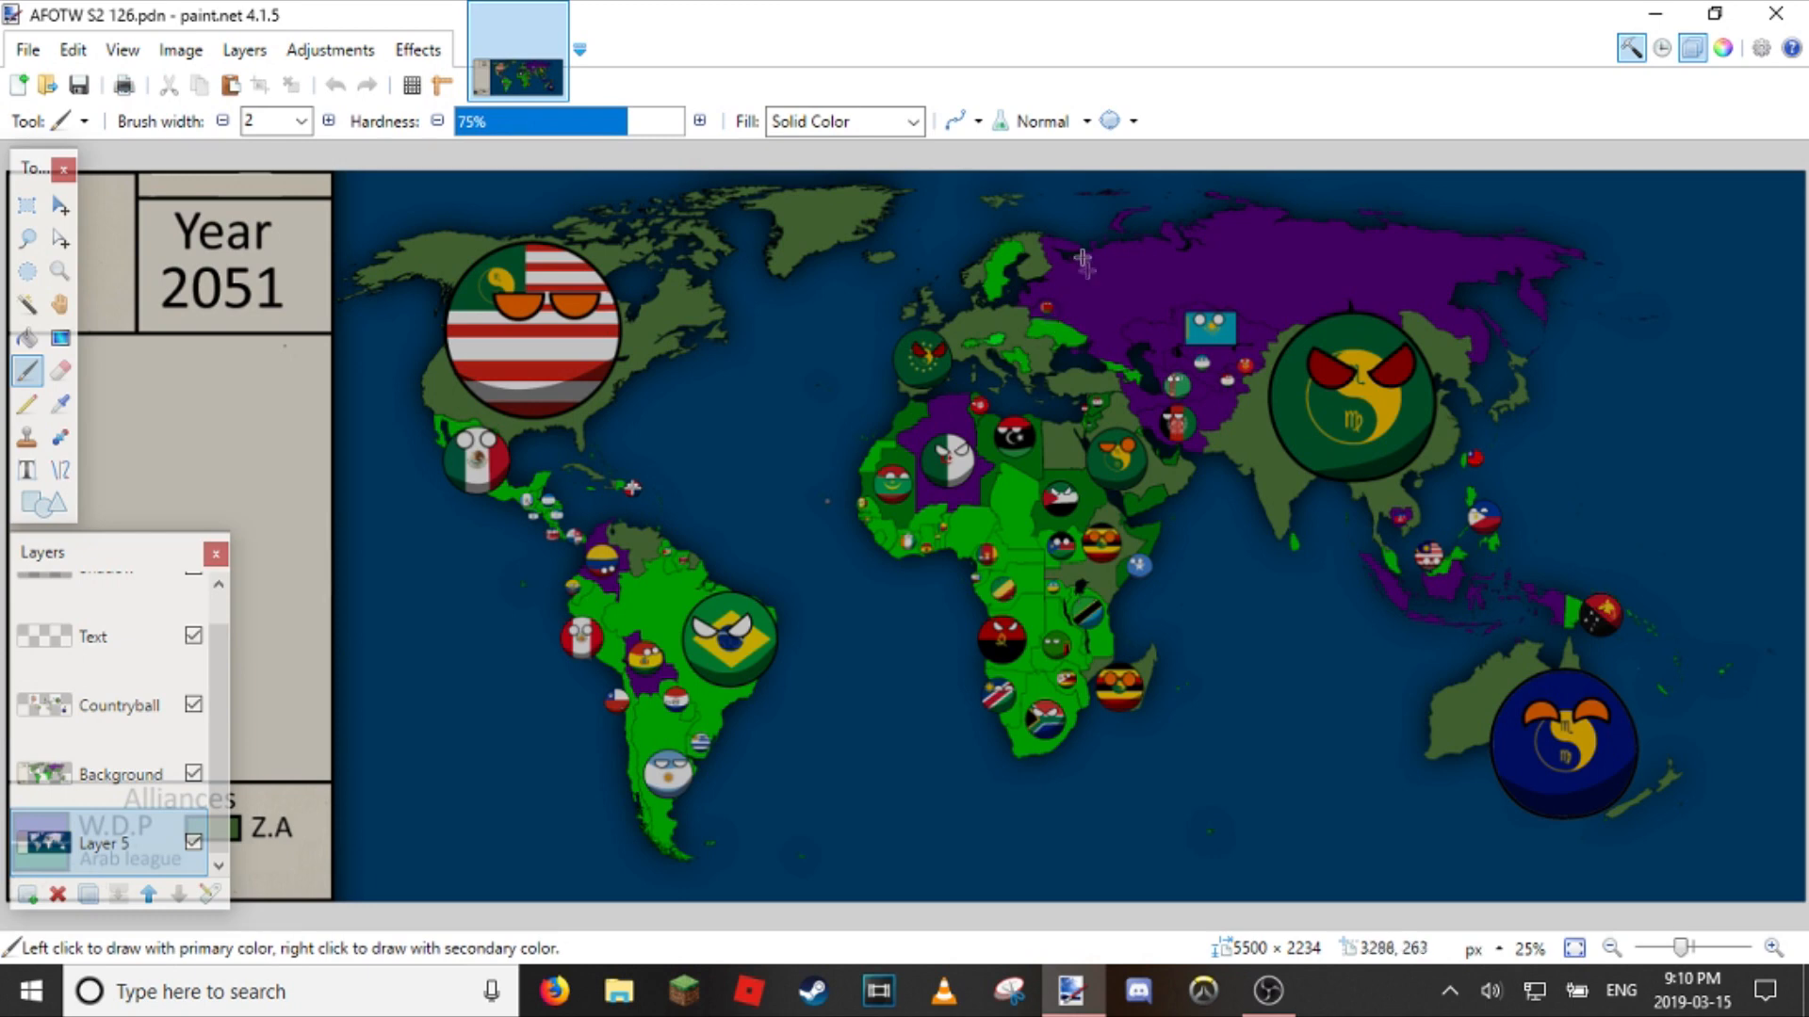
mouse_move(1105, 258)
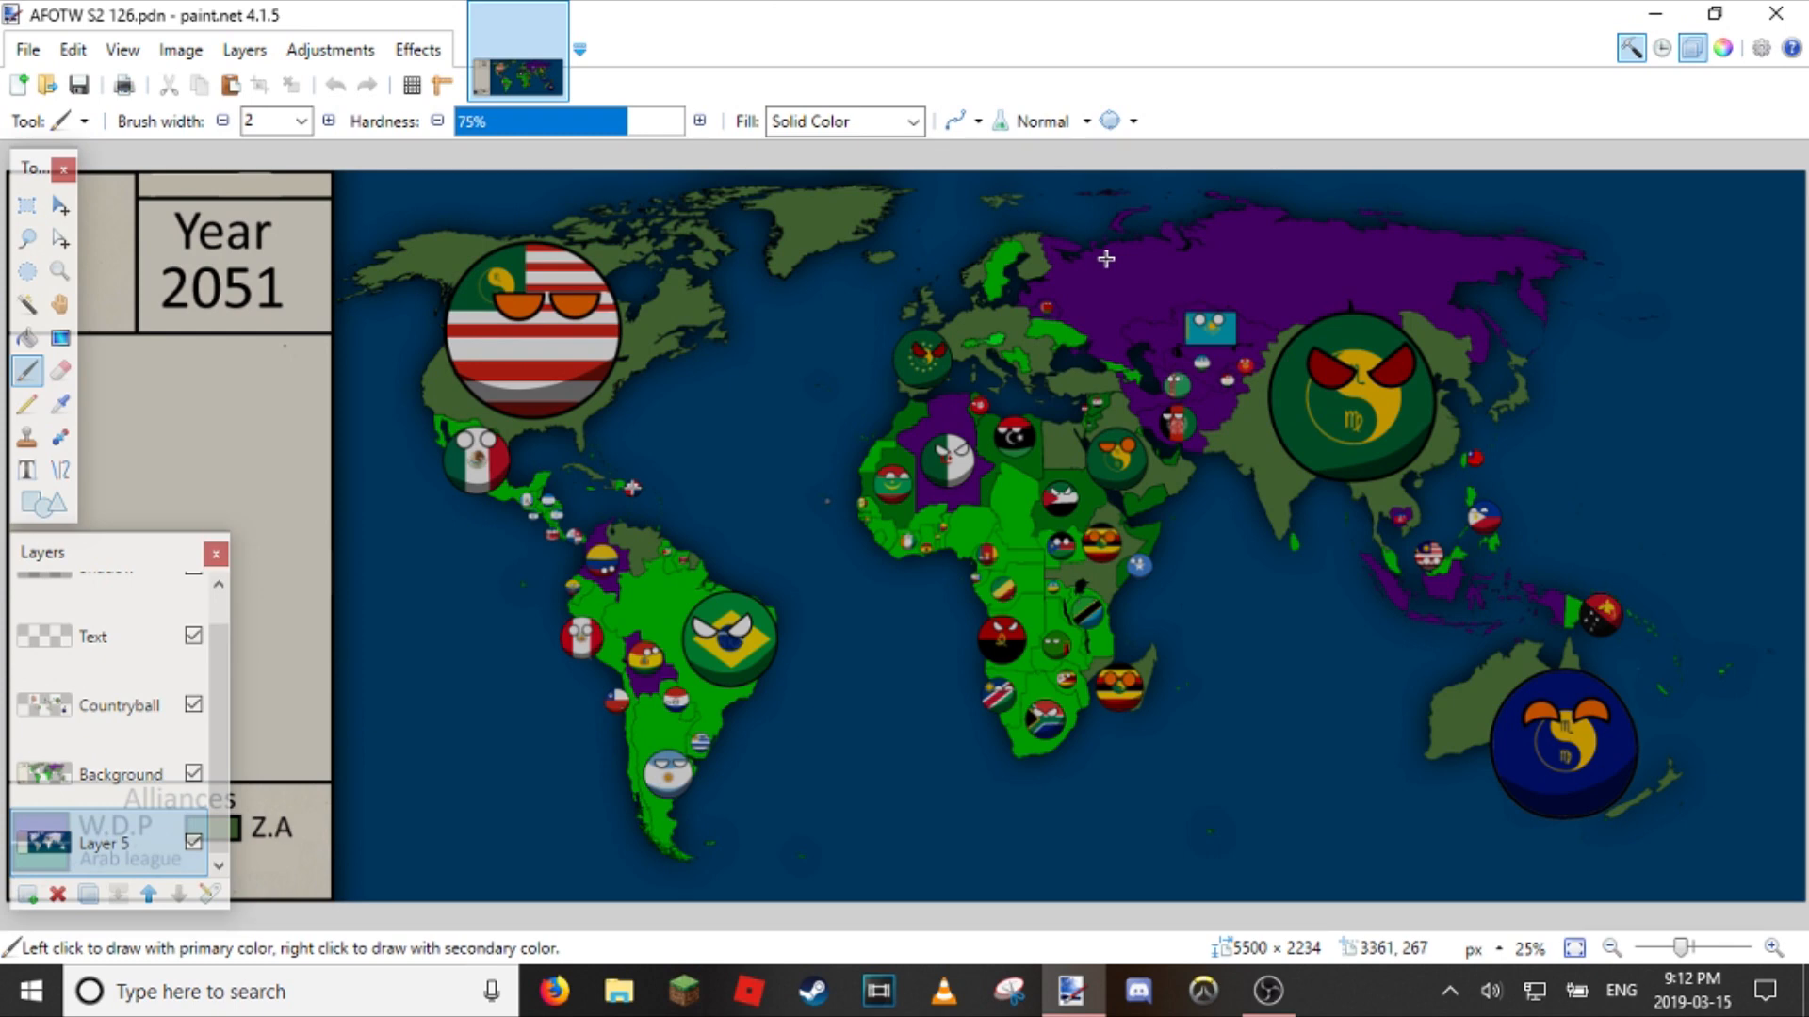
mouse_move(1436, 12)
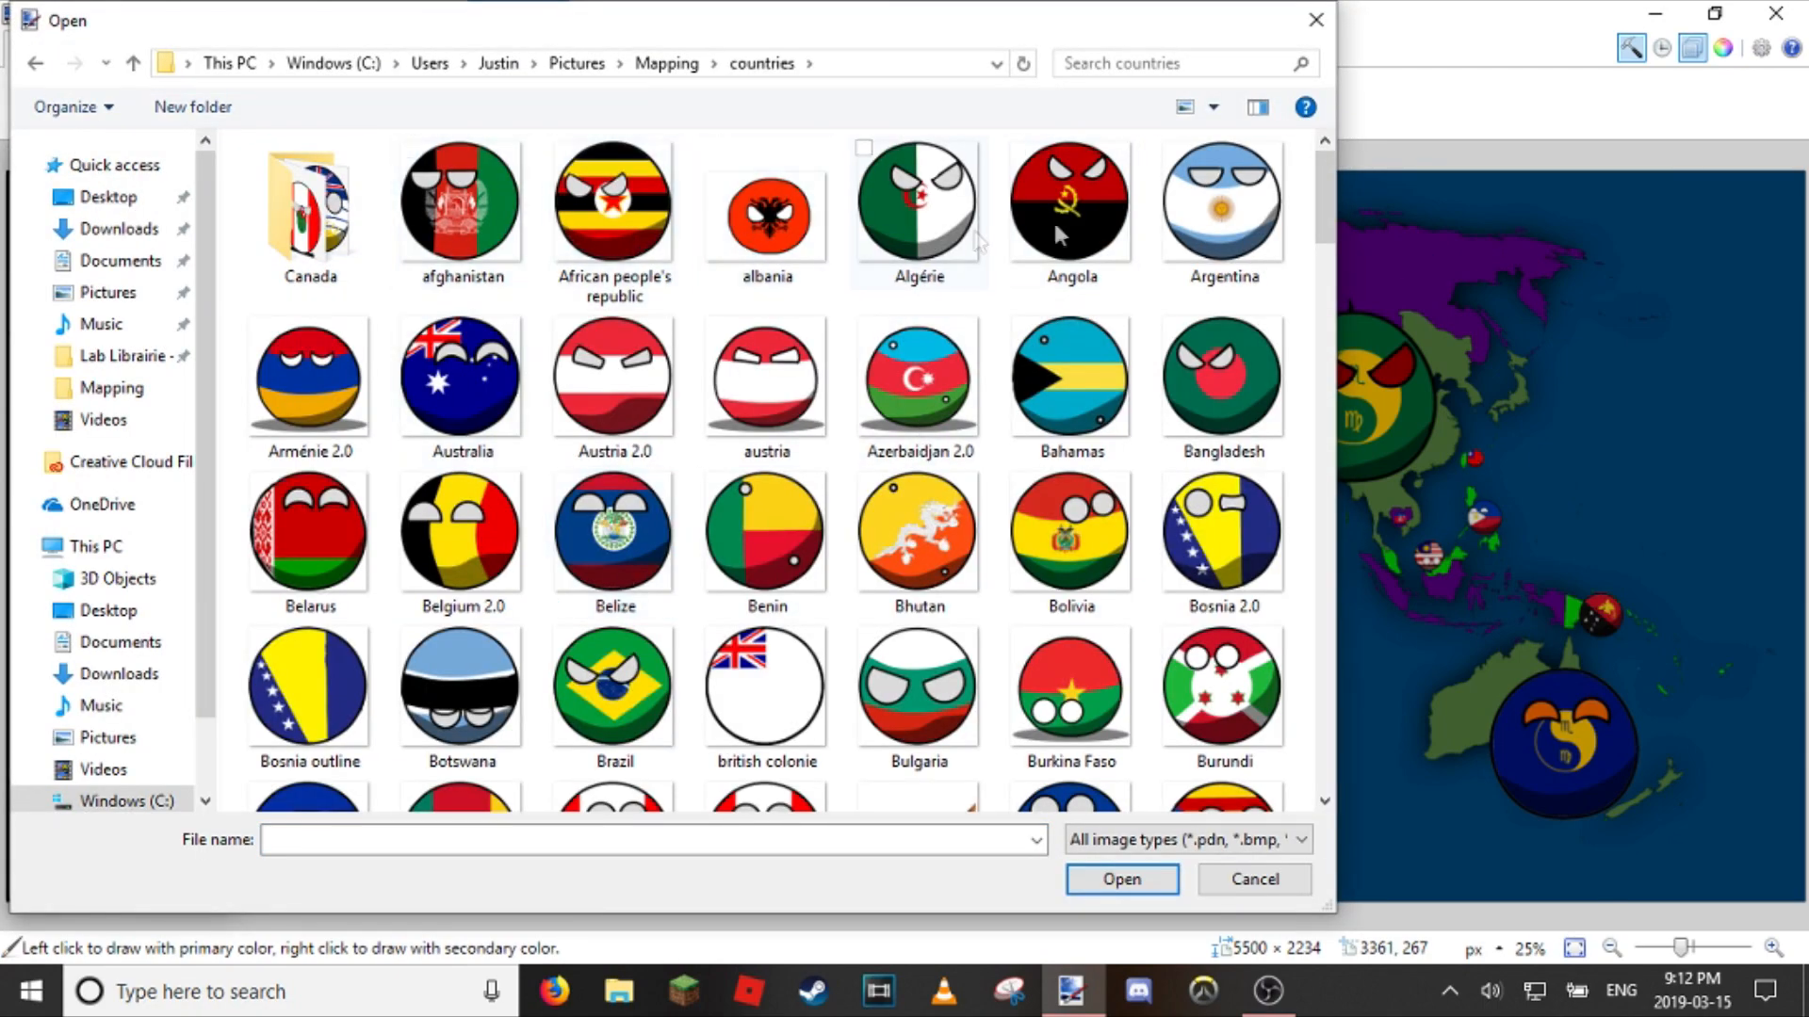
Step: Open Arménie 2.0.png as a separate document beside the world map
left_click(1252, 878)
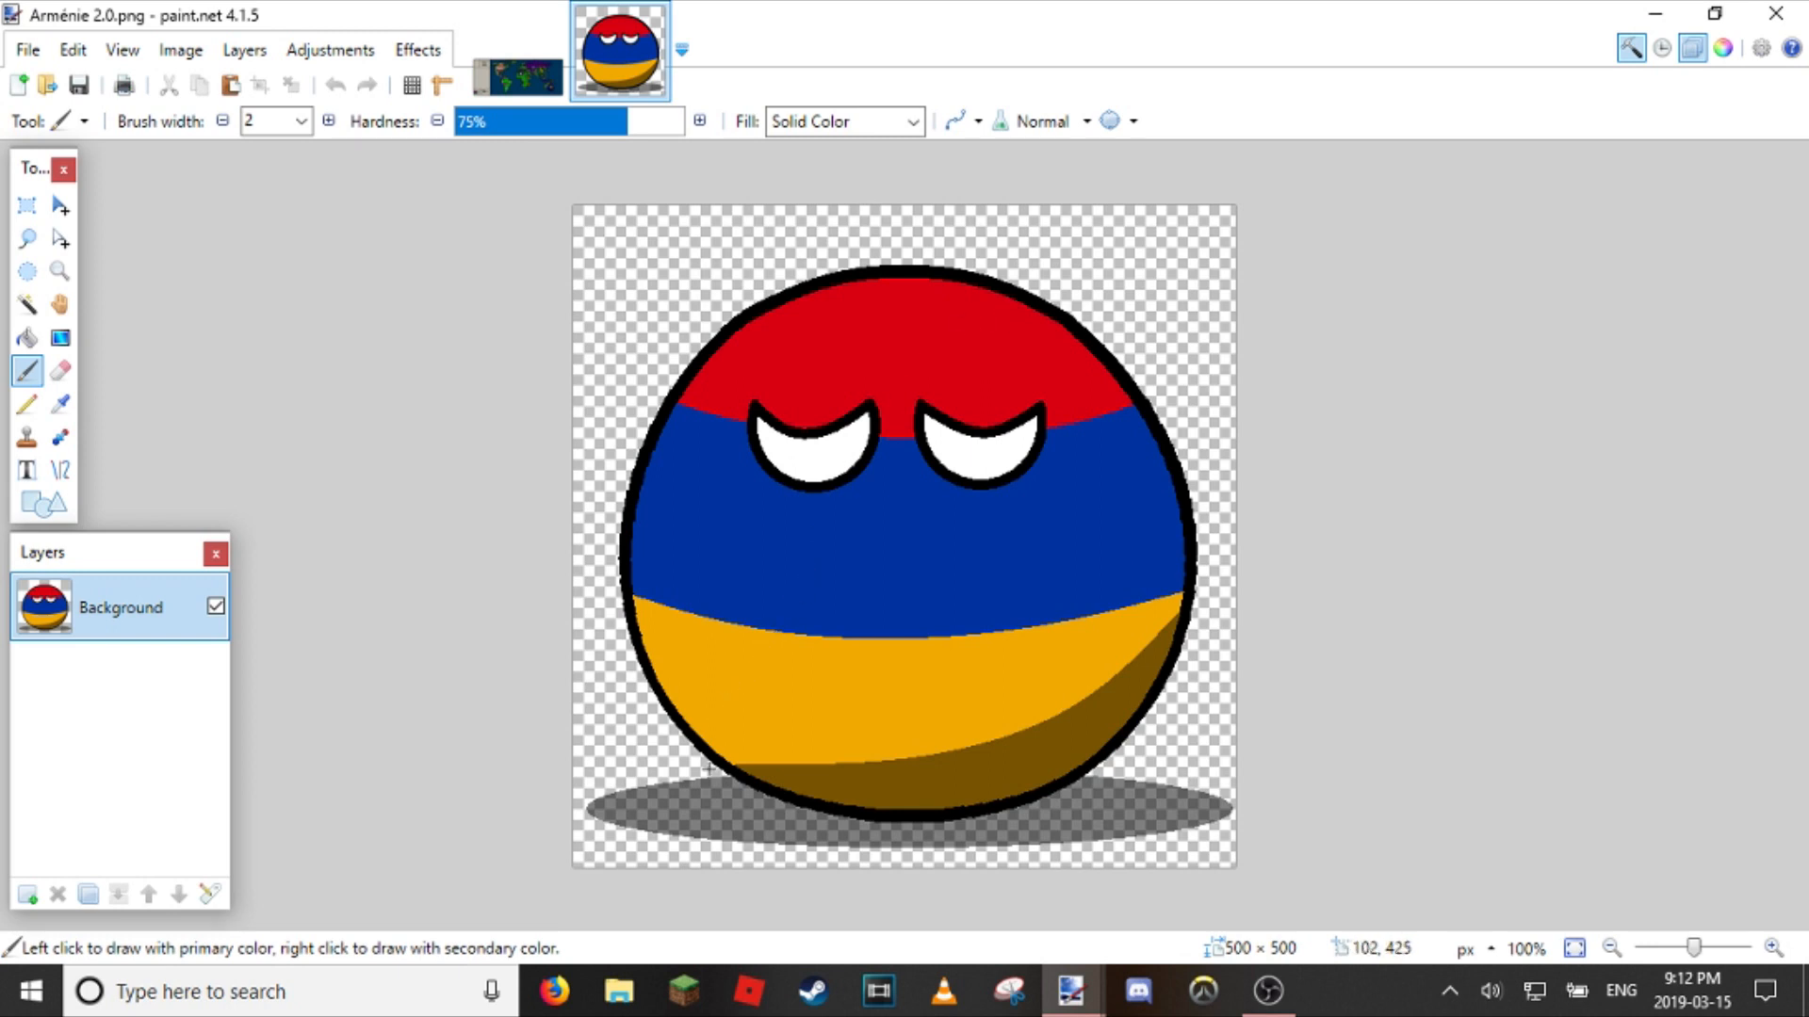
mouse_move(654, 792)
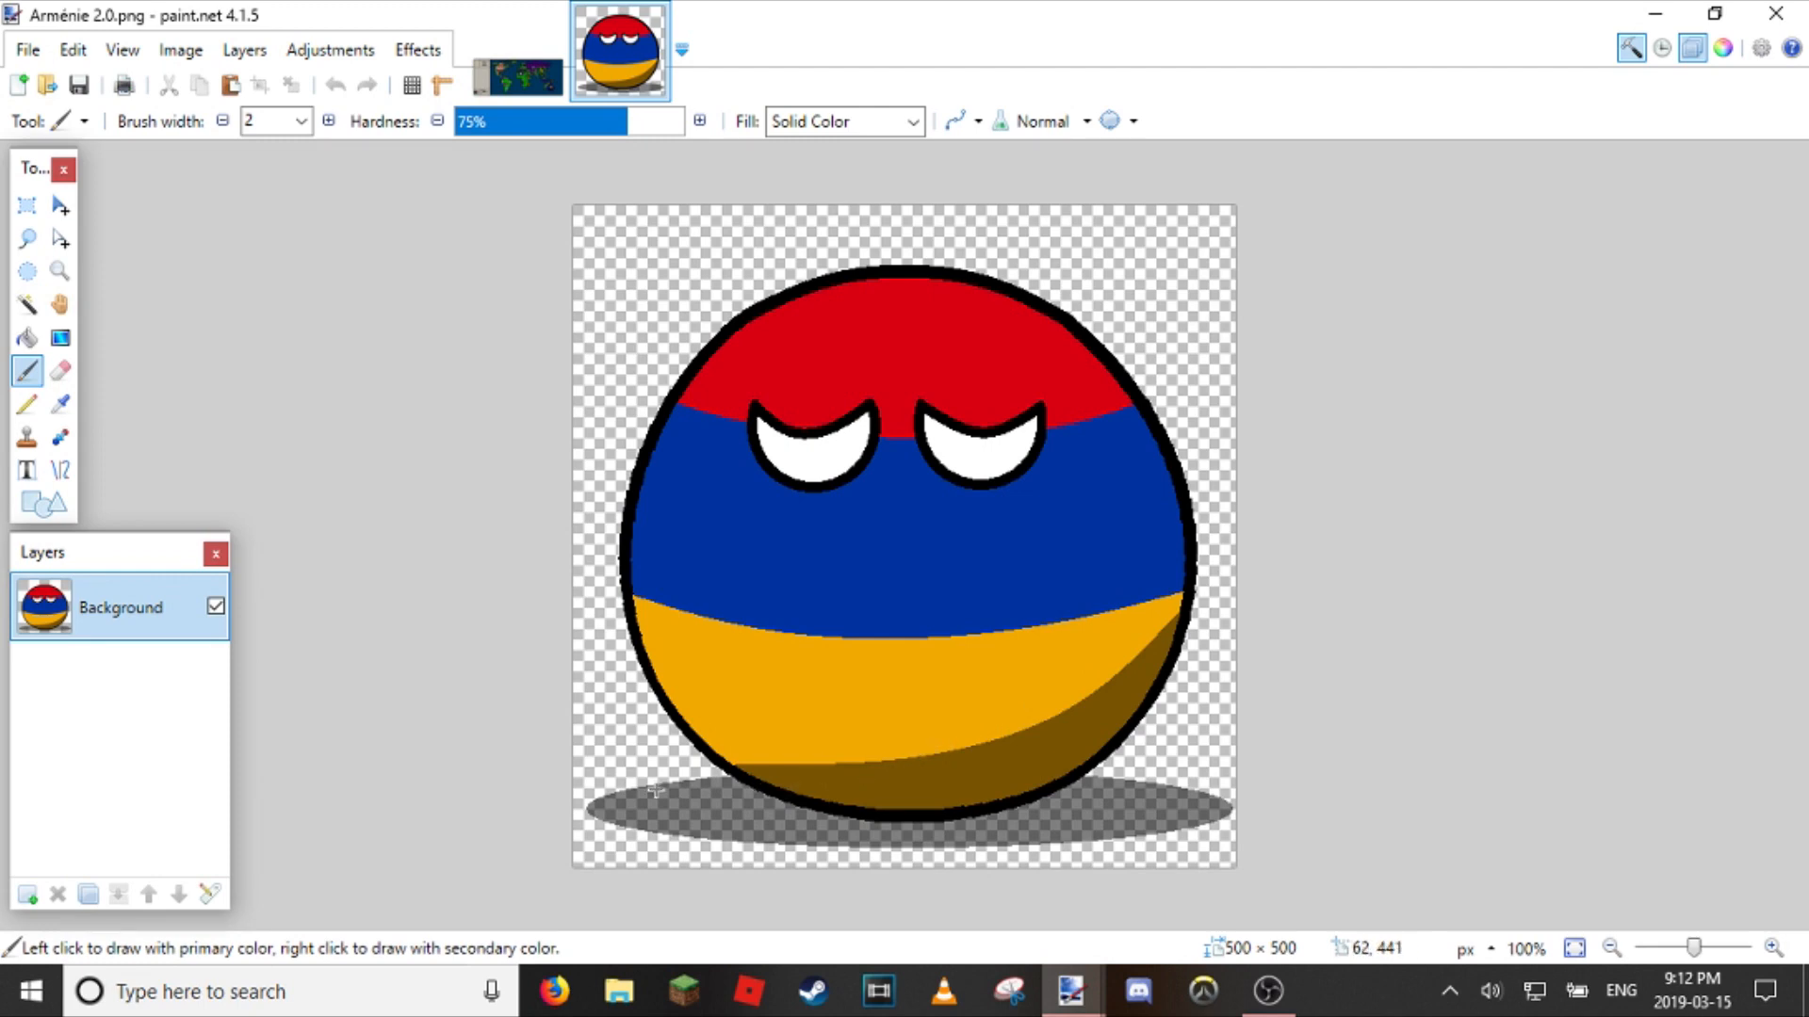
mouse_move(1127, 834)
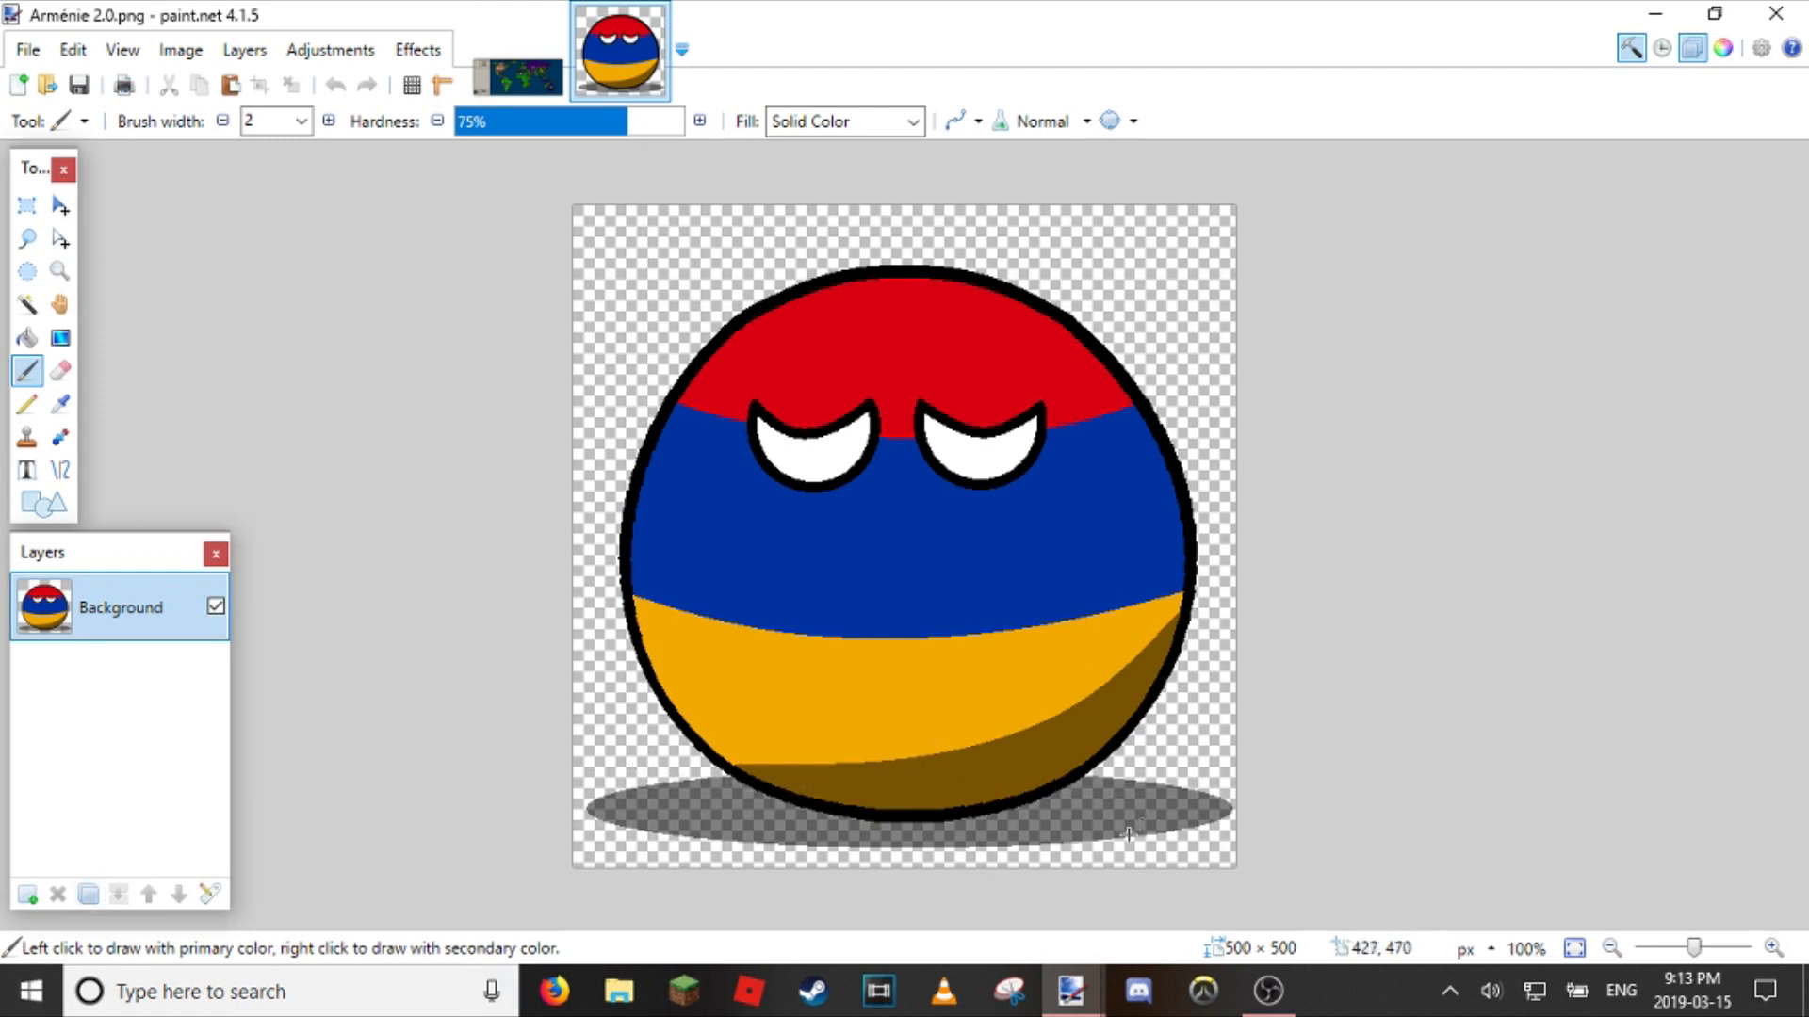
mouse_move(1676, 603)
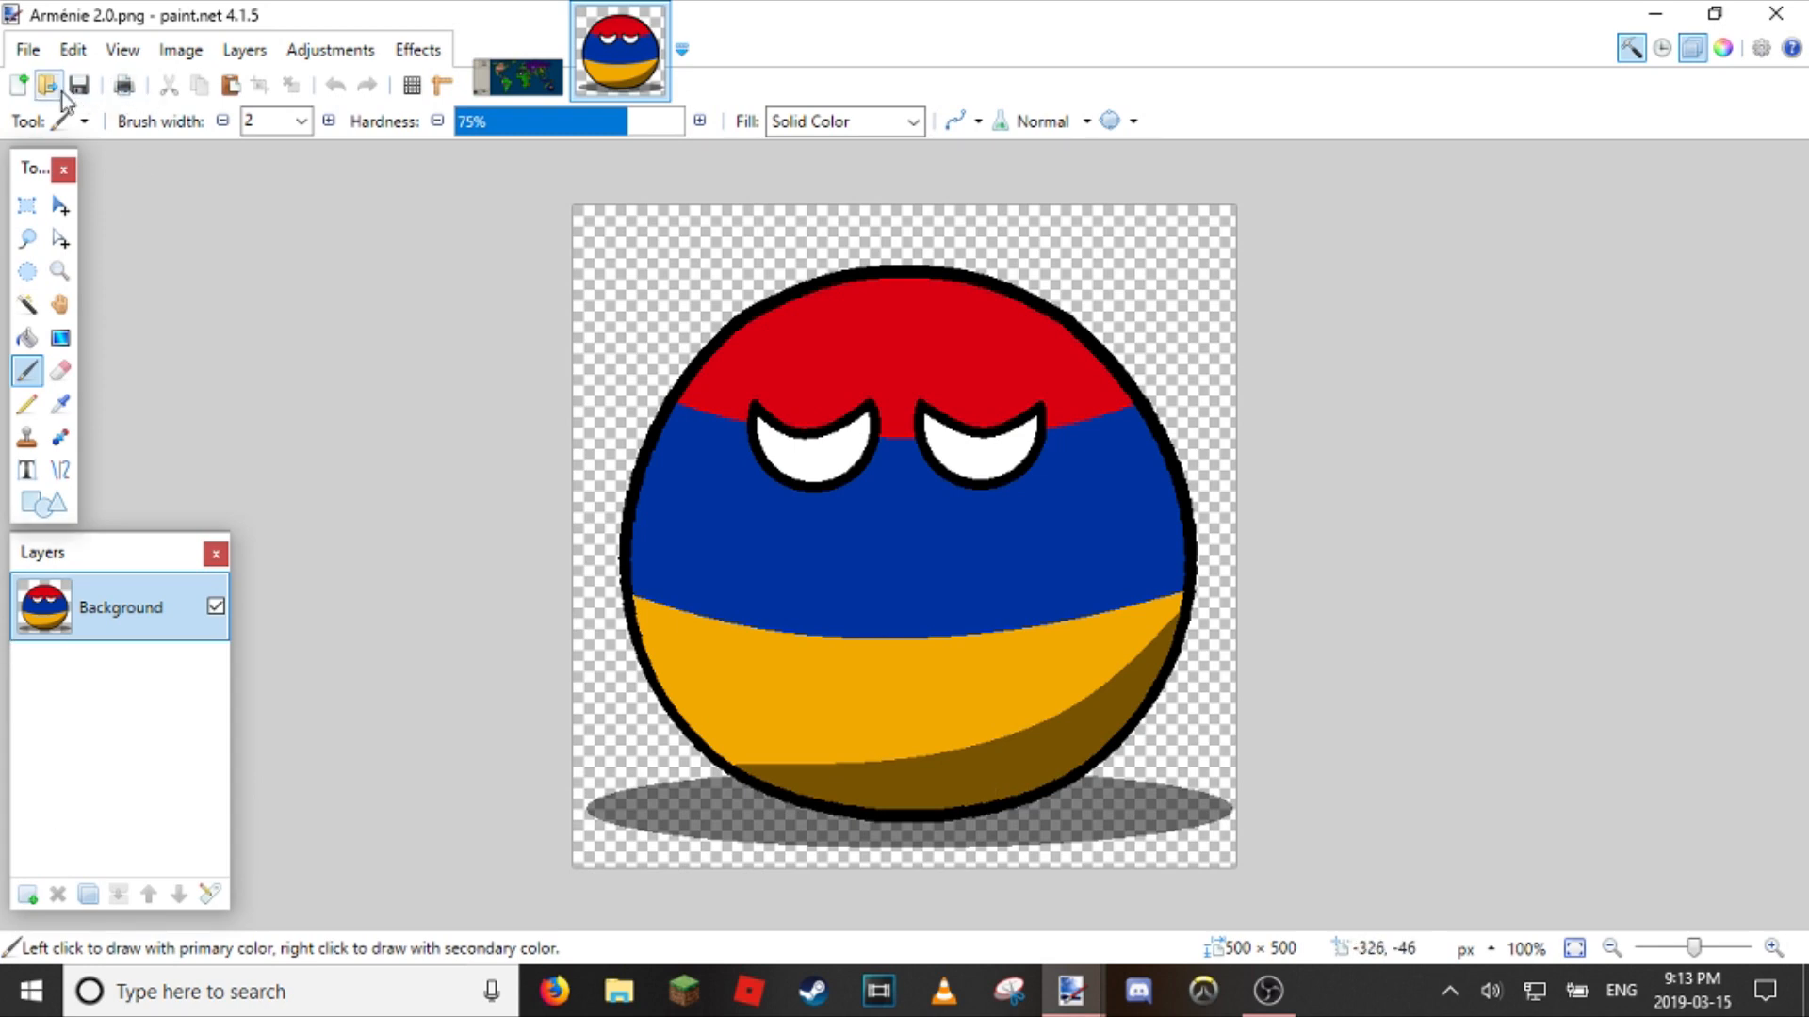
left_click(47, 86)
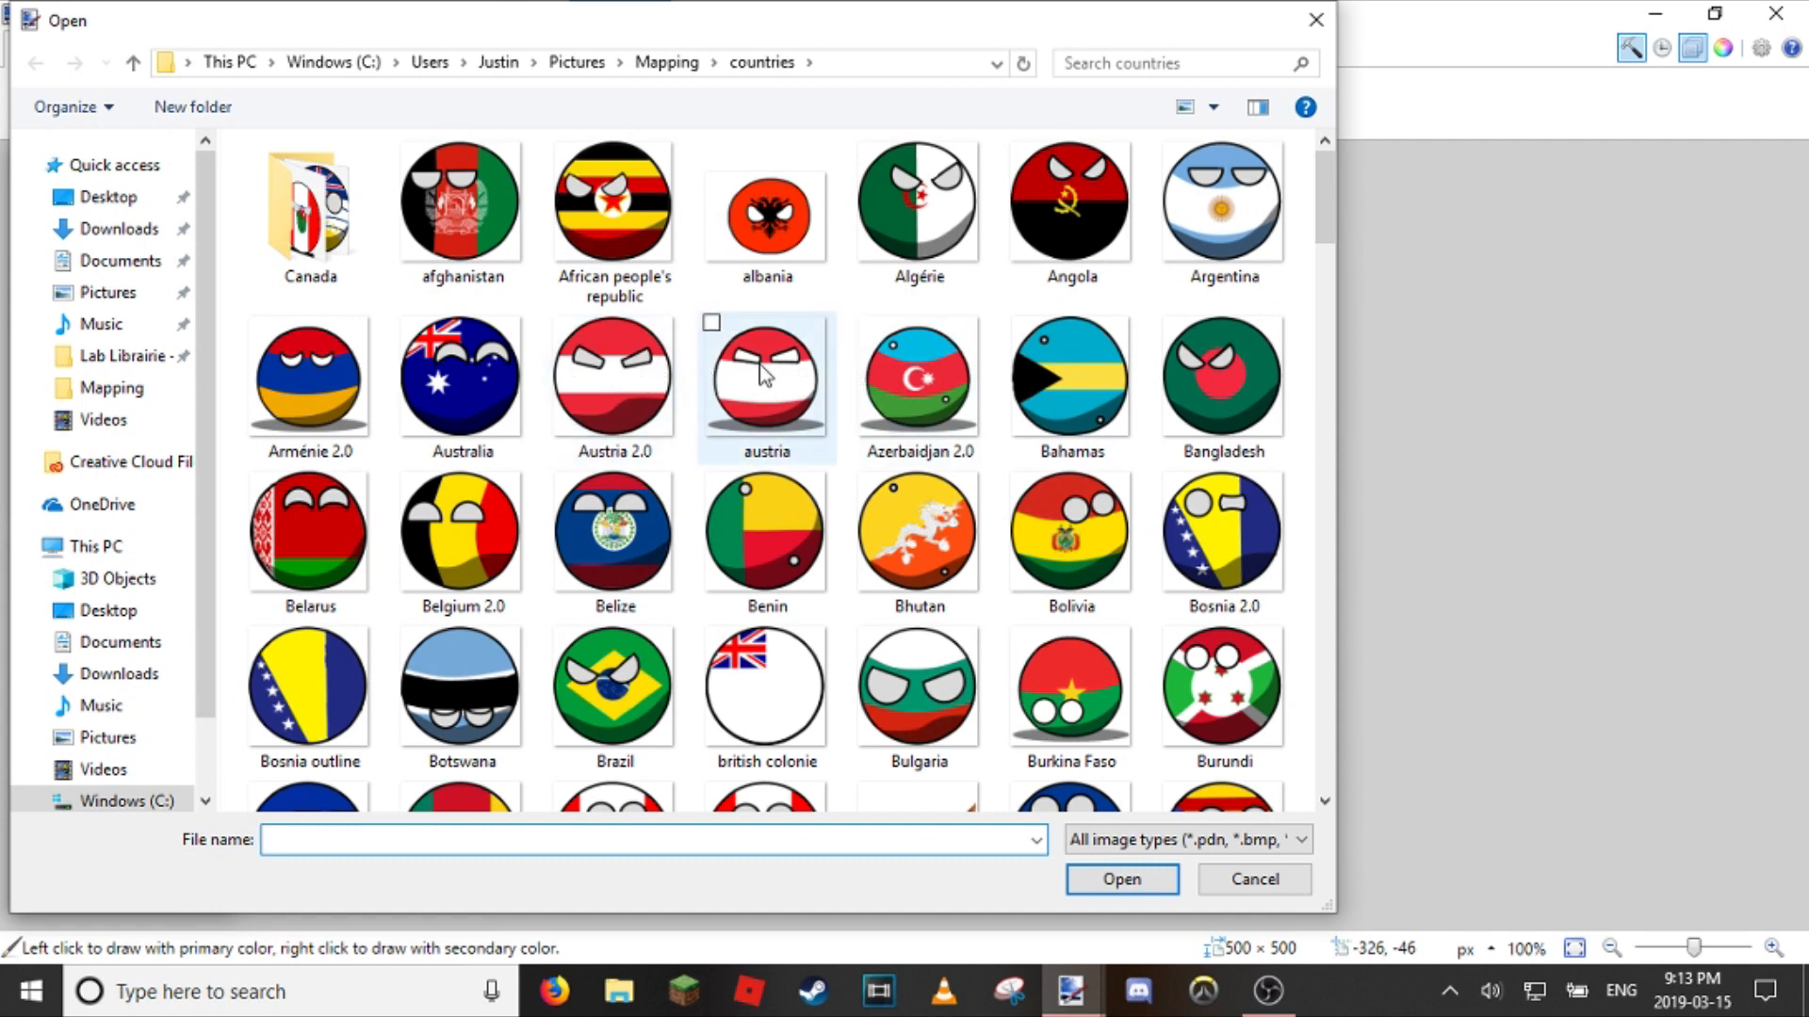
mouse_move(750, 358)
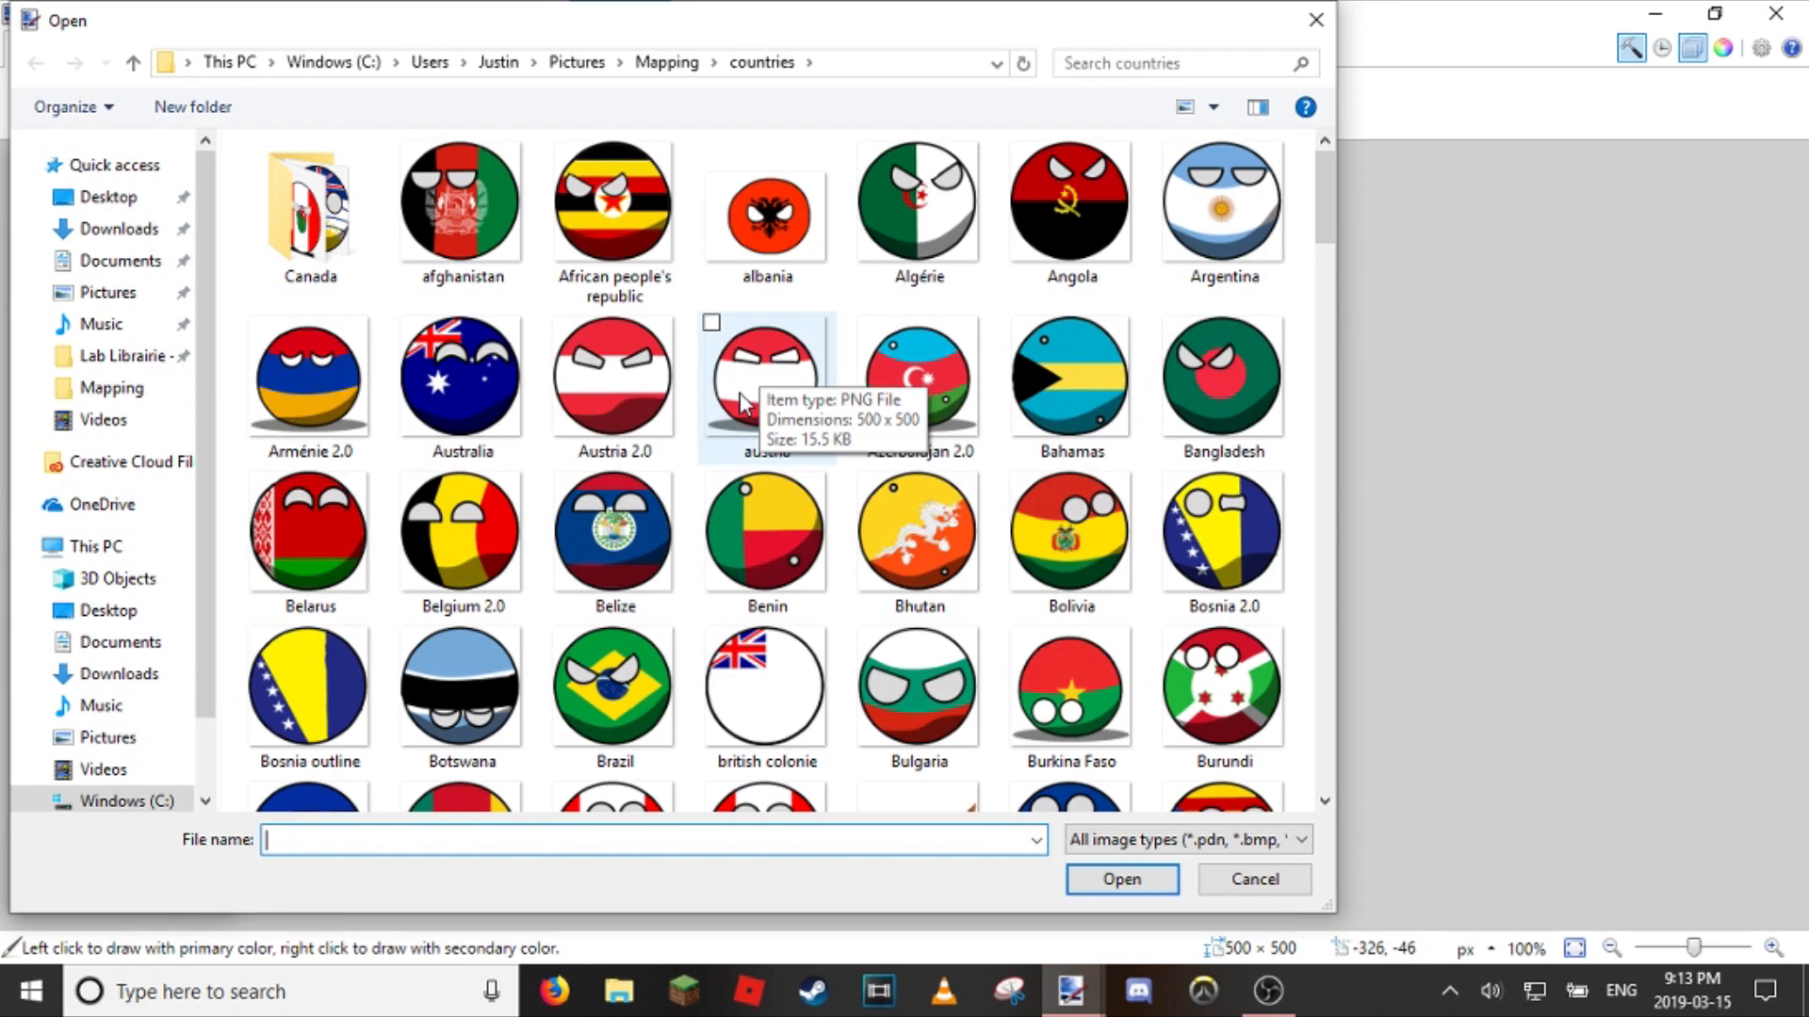
scroll("down", 3)
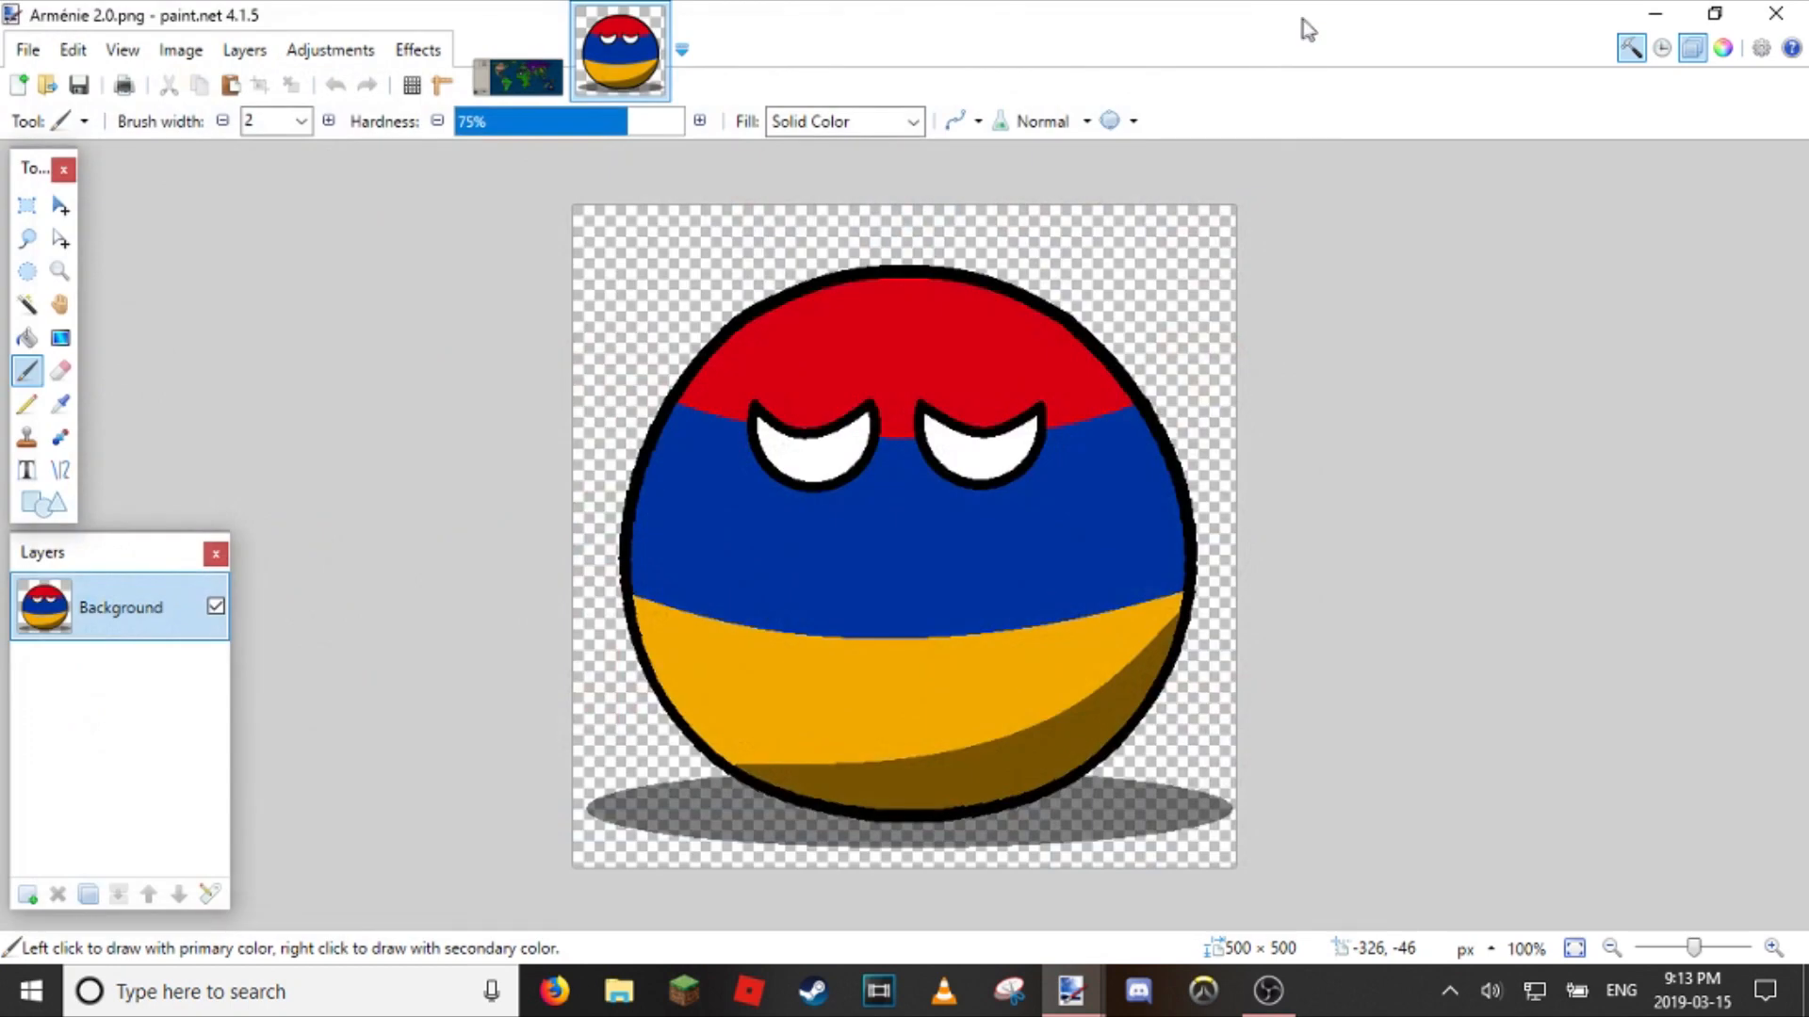
left_click(516, 48)
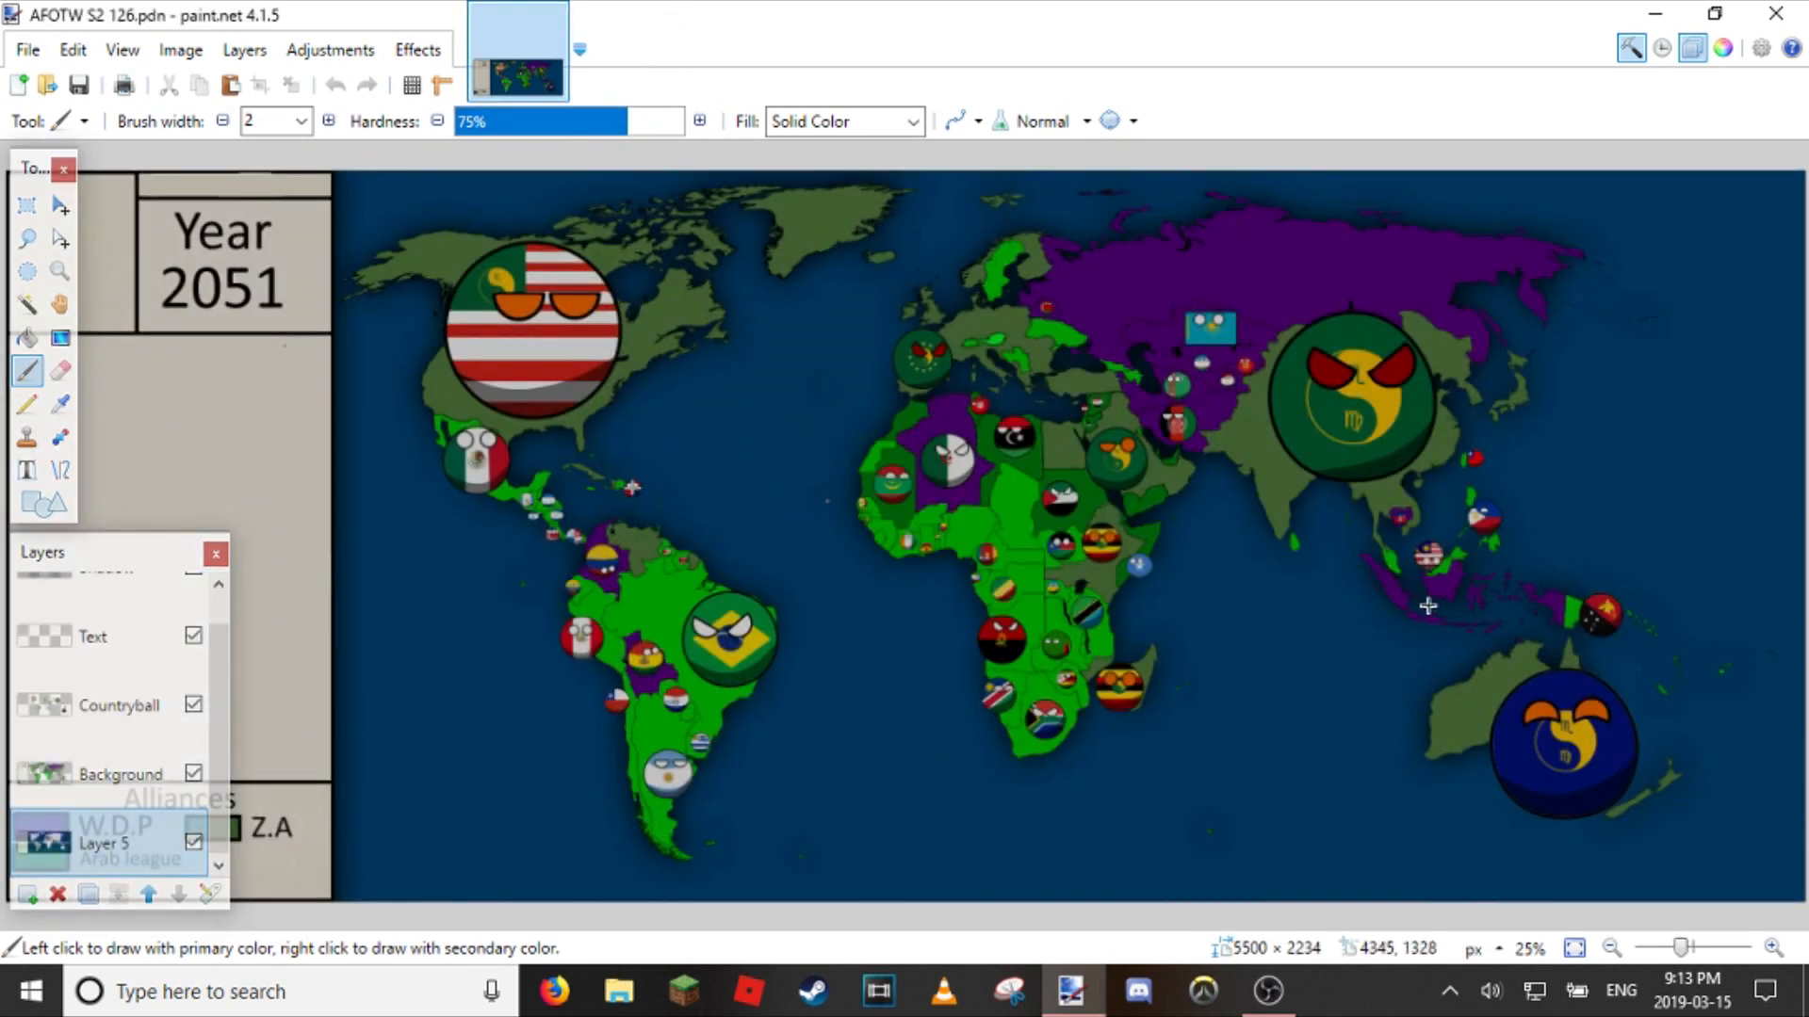
mouse_move(1073, 757)
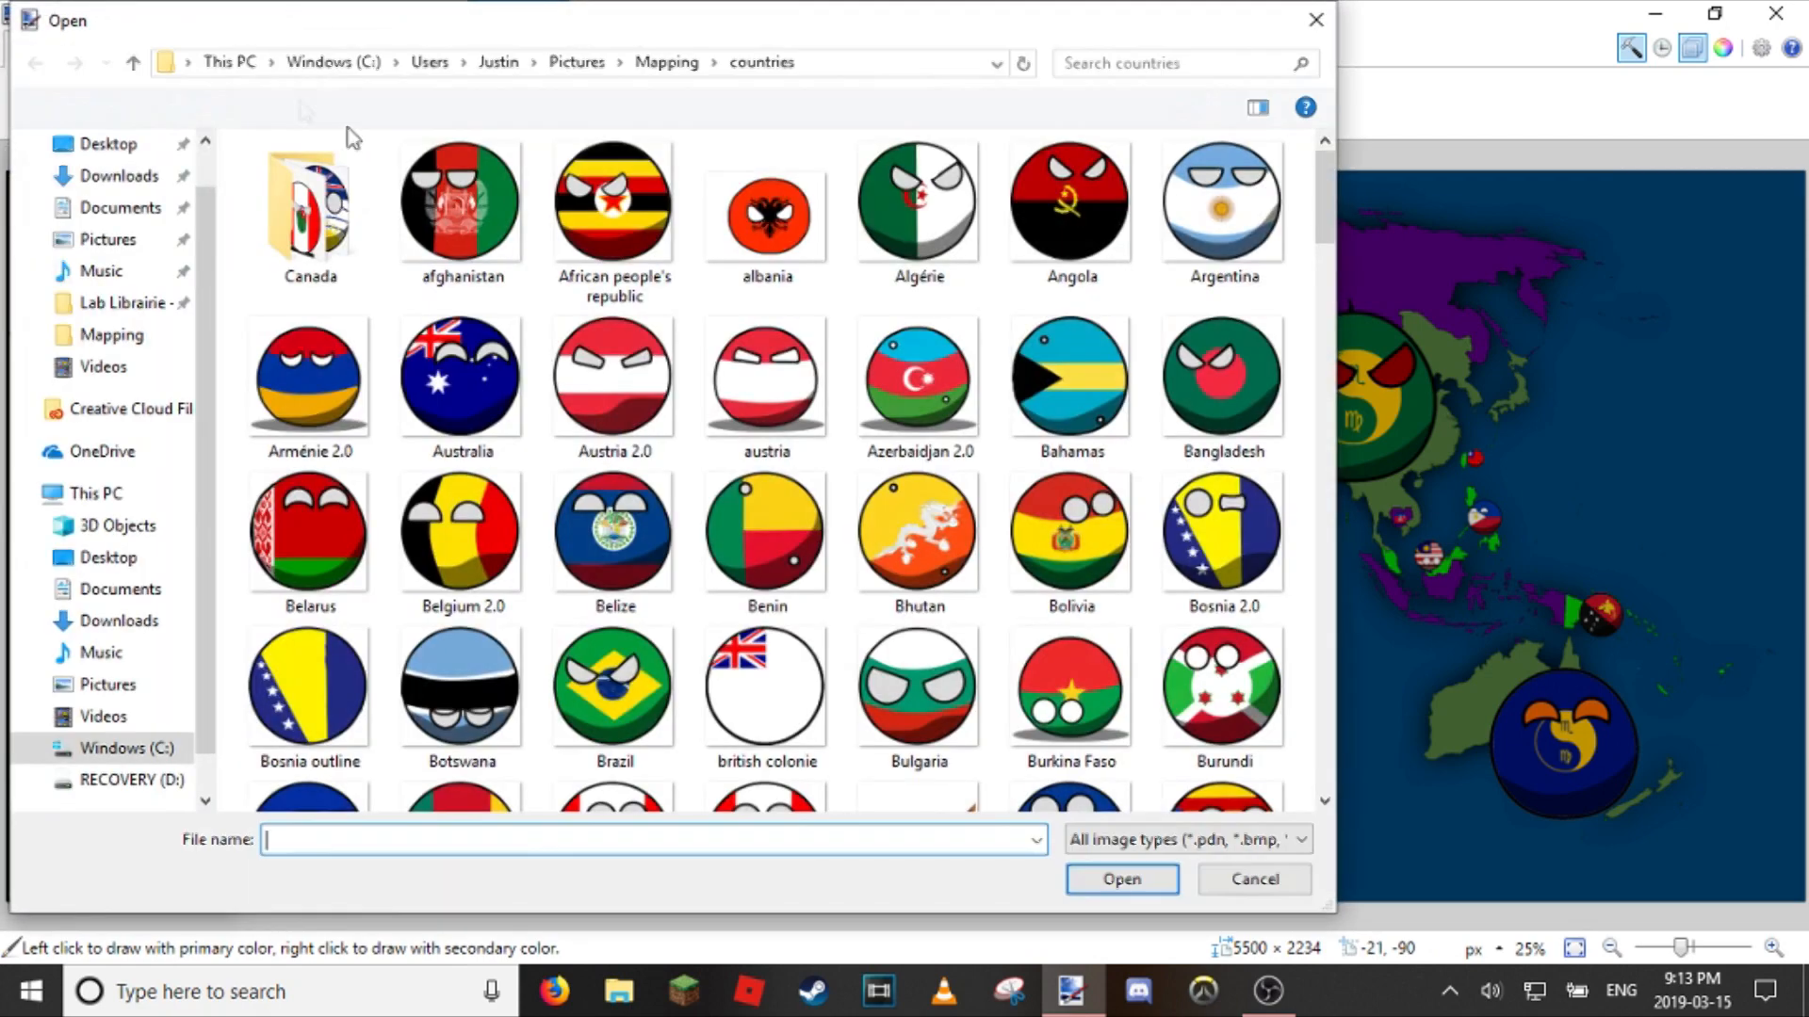
Step: Browse the countries thumbnails, then dismiss the Open dialog without opening anything
scroll("down", 3)
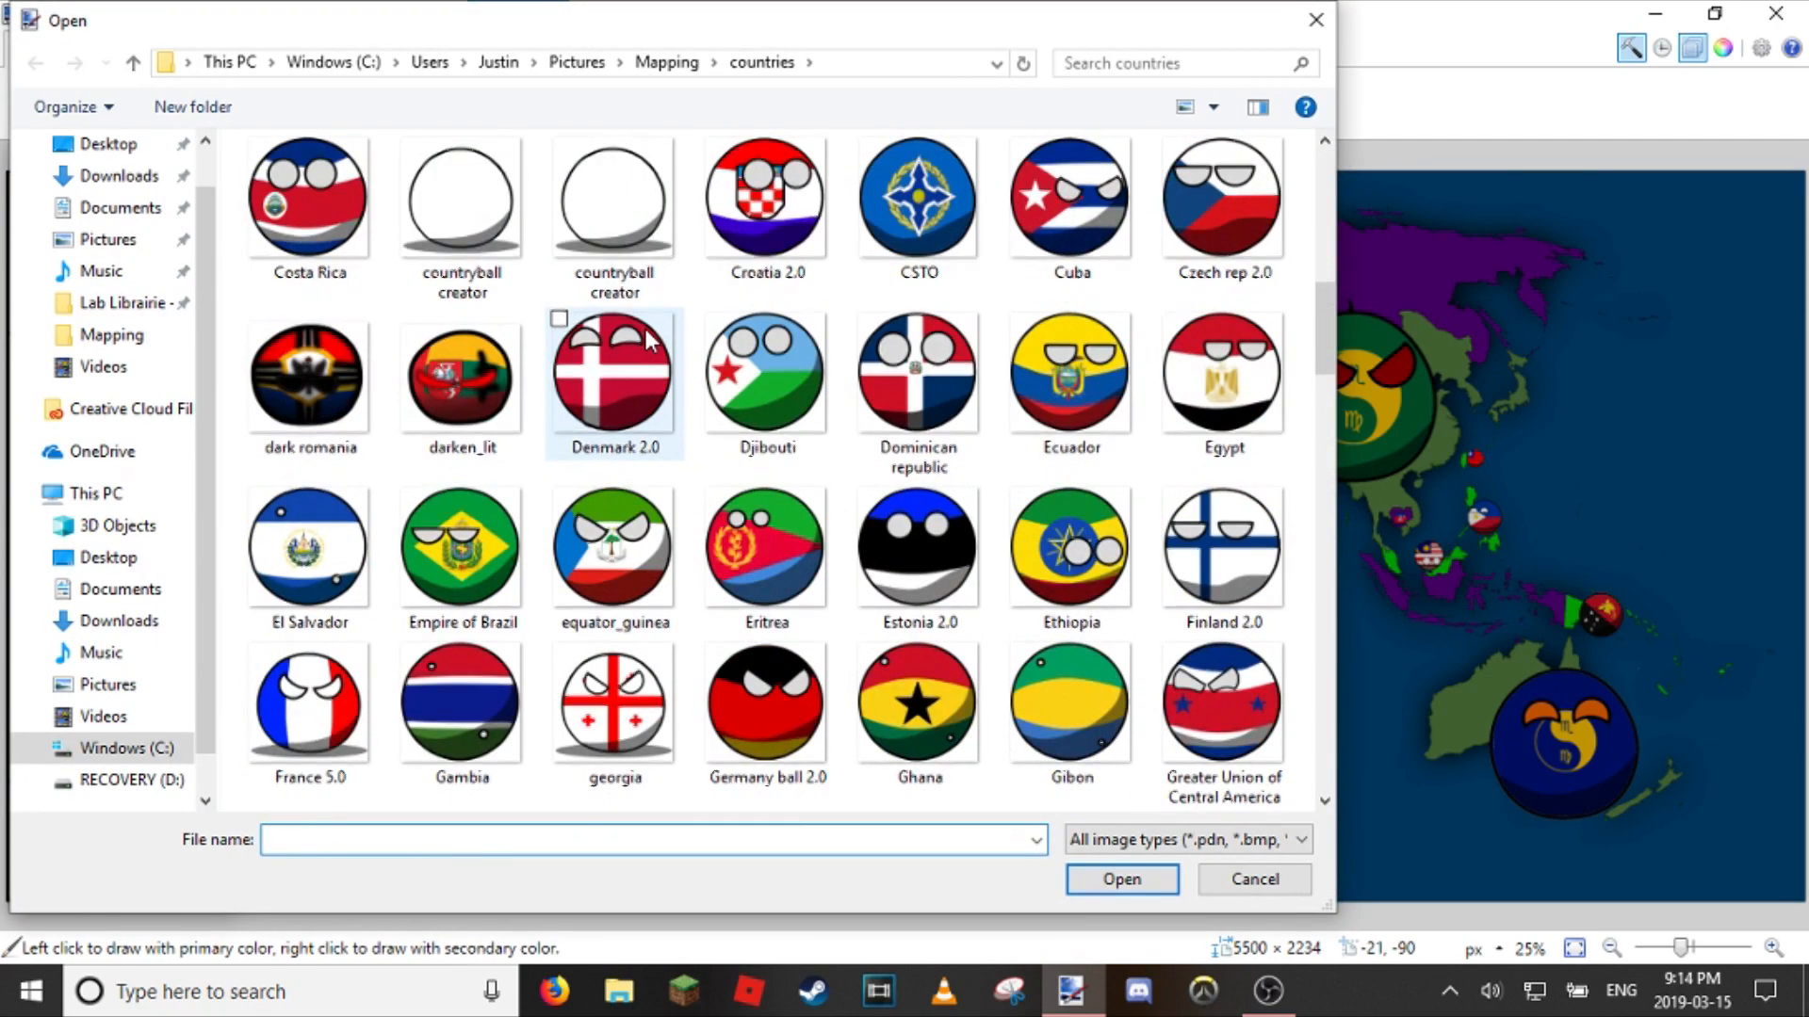
scroll("down", 3)
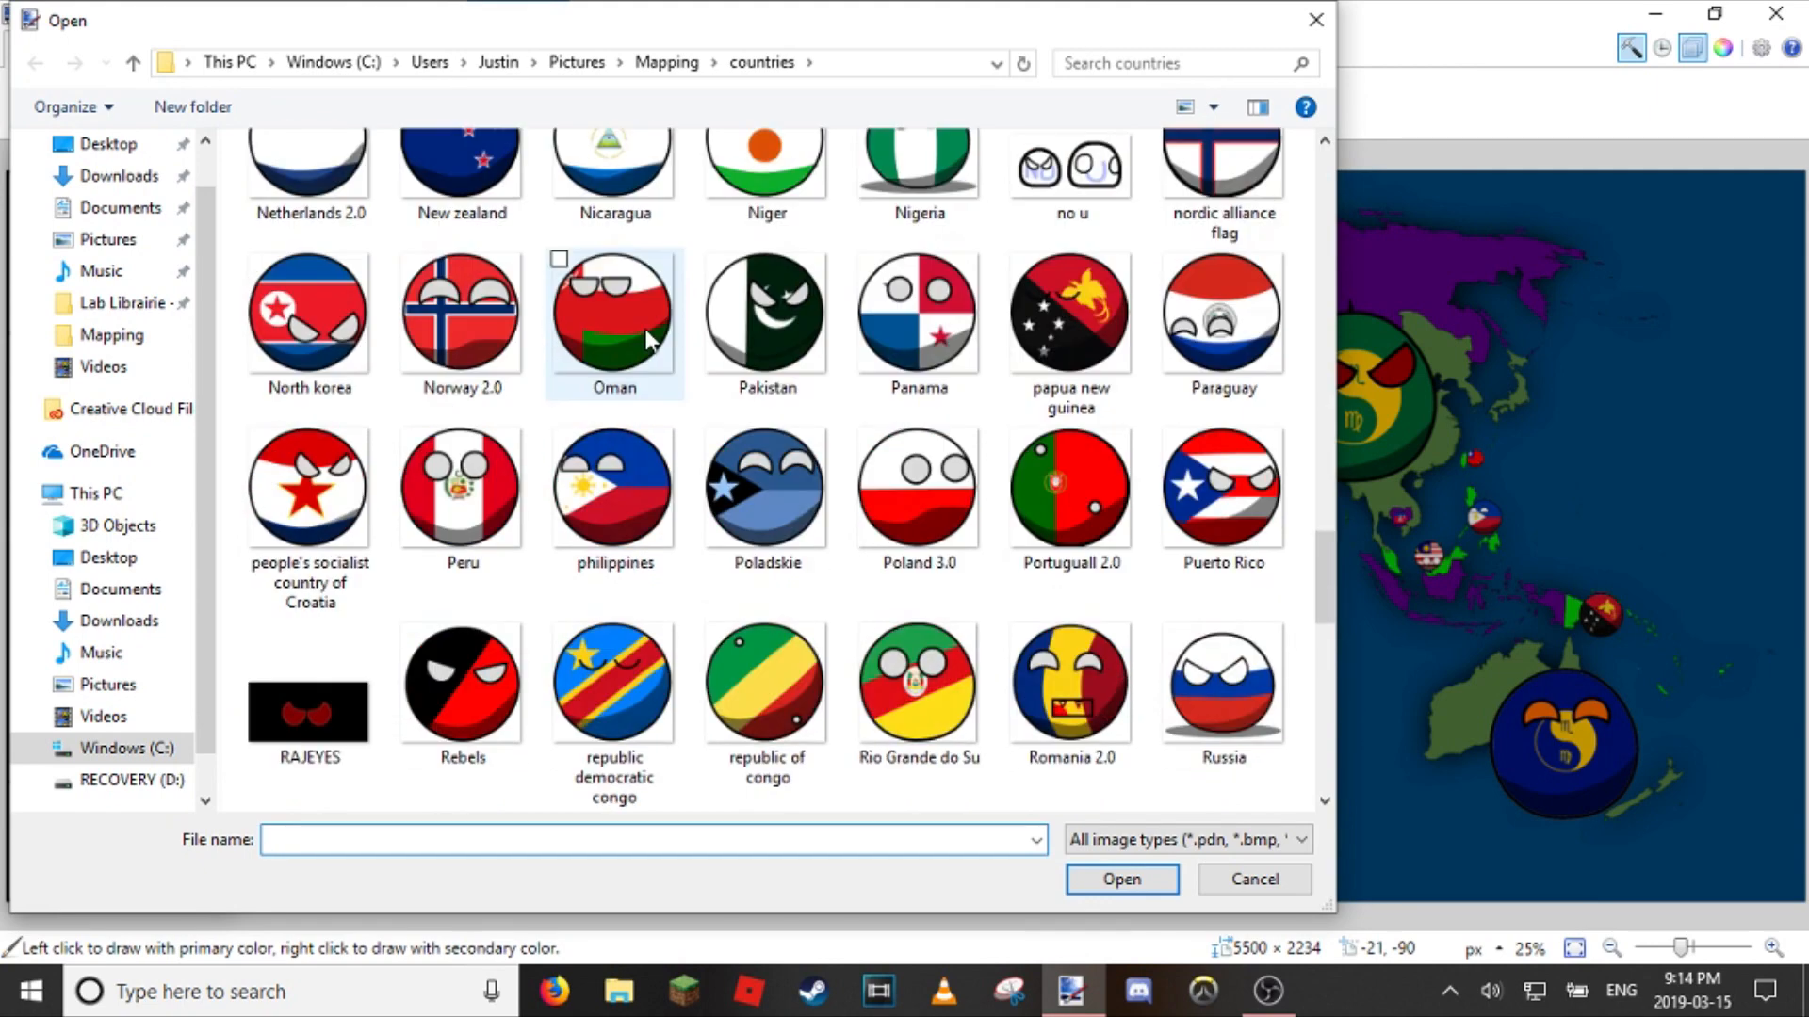
scroll("down", 3)
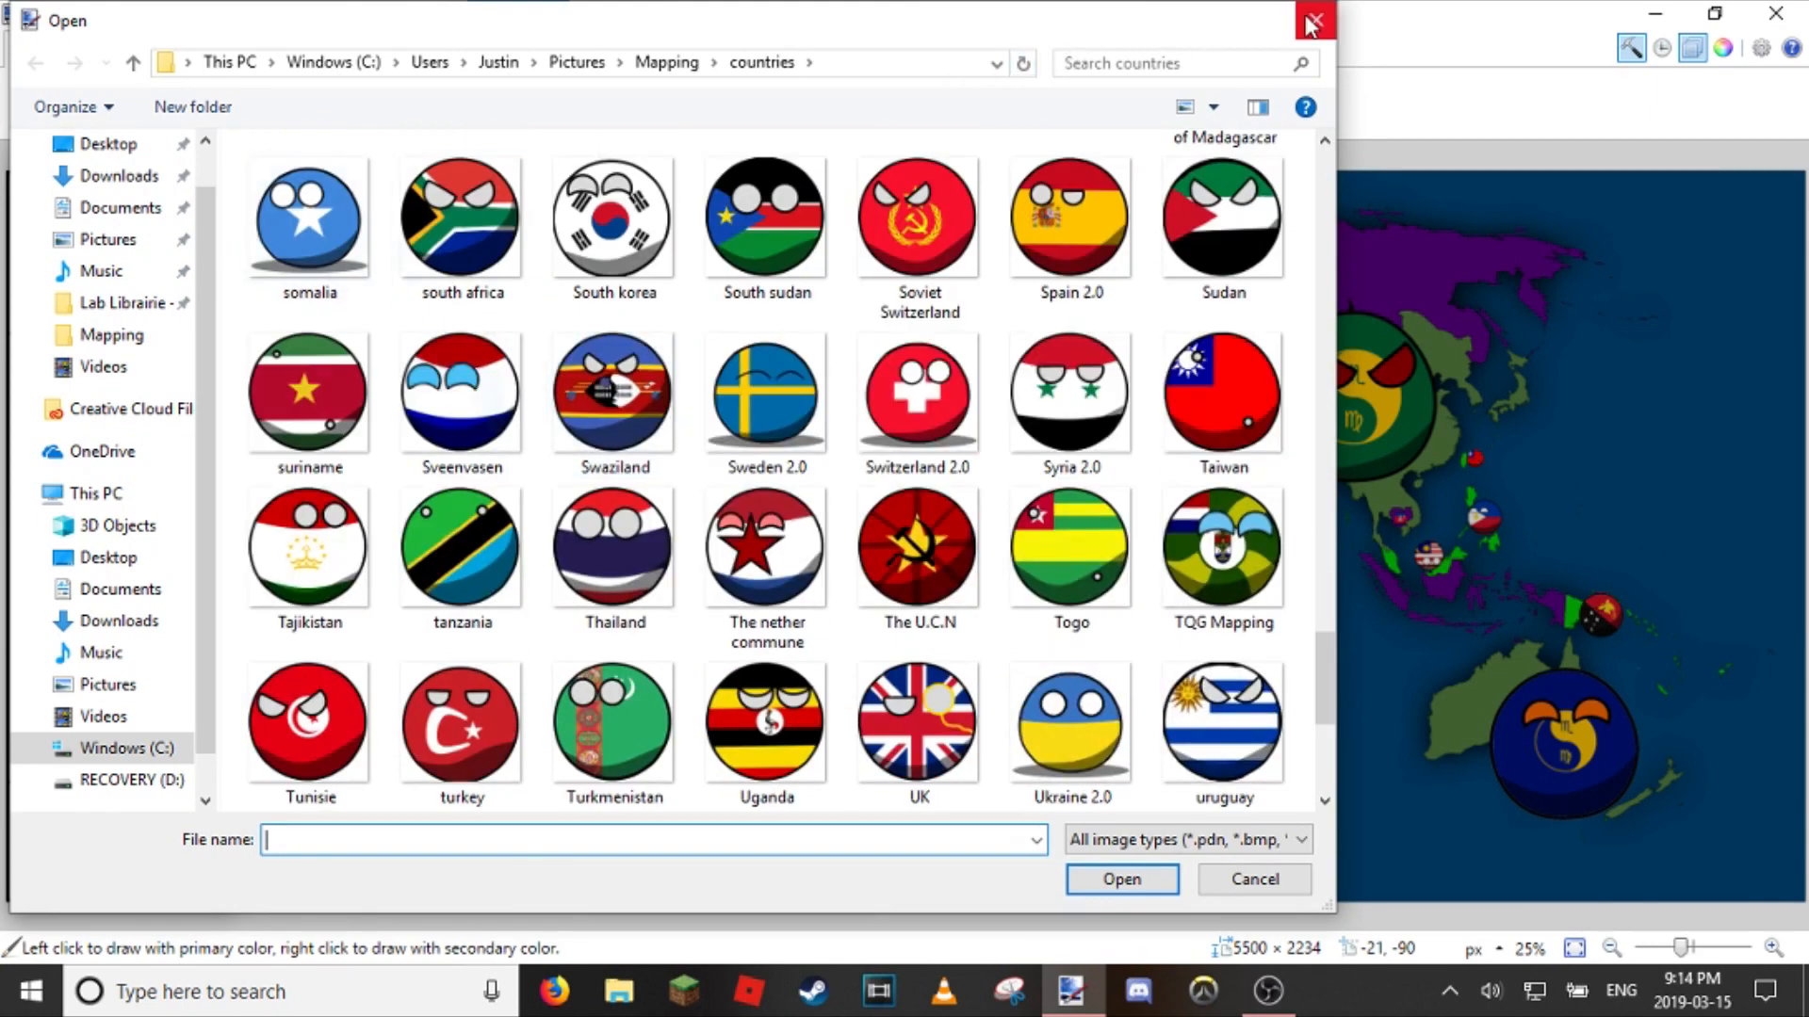
left_click(1311, 21)
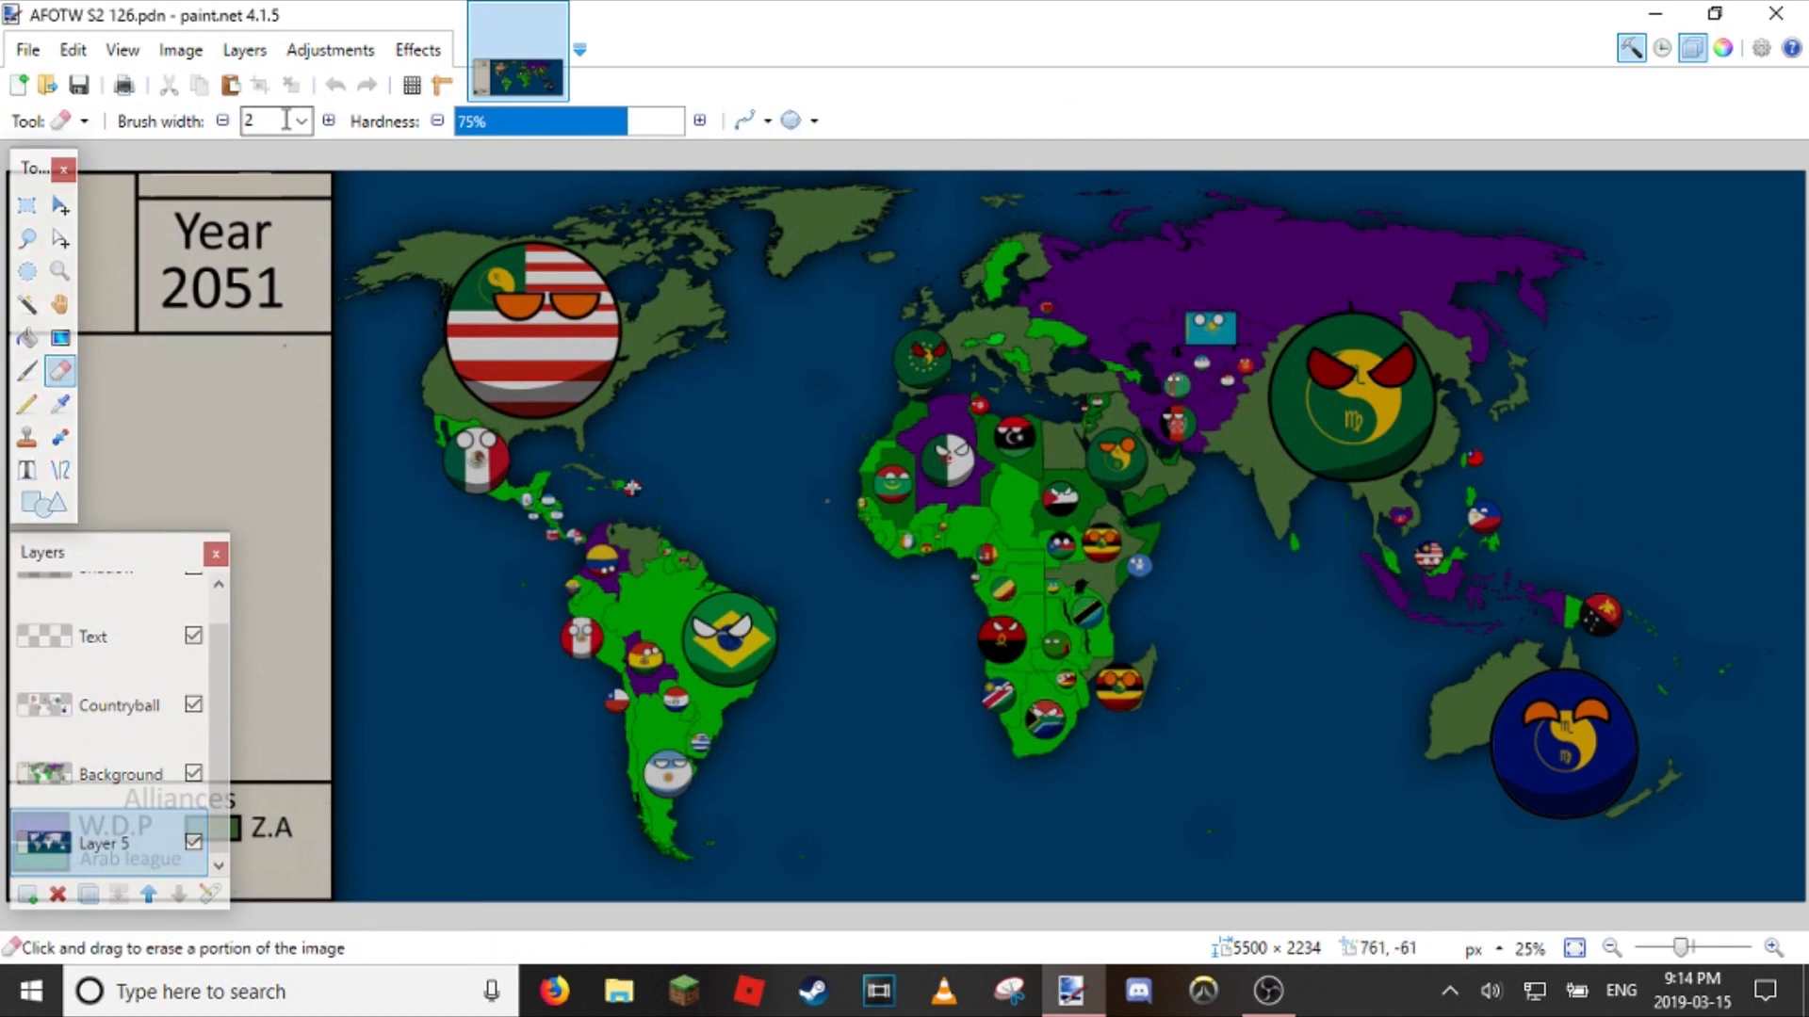
Step: Set the eraser brush width to 75
type("75")
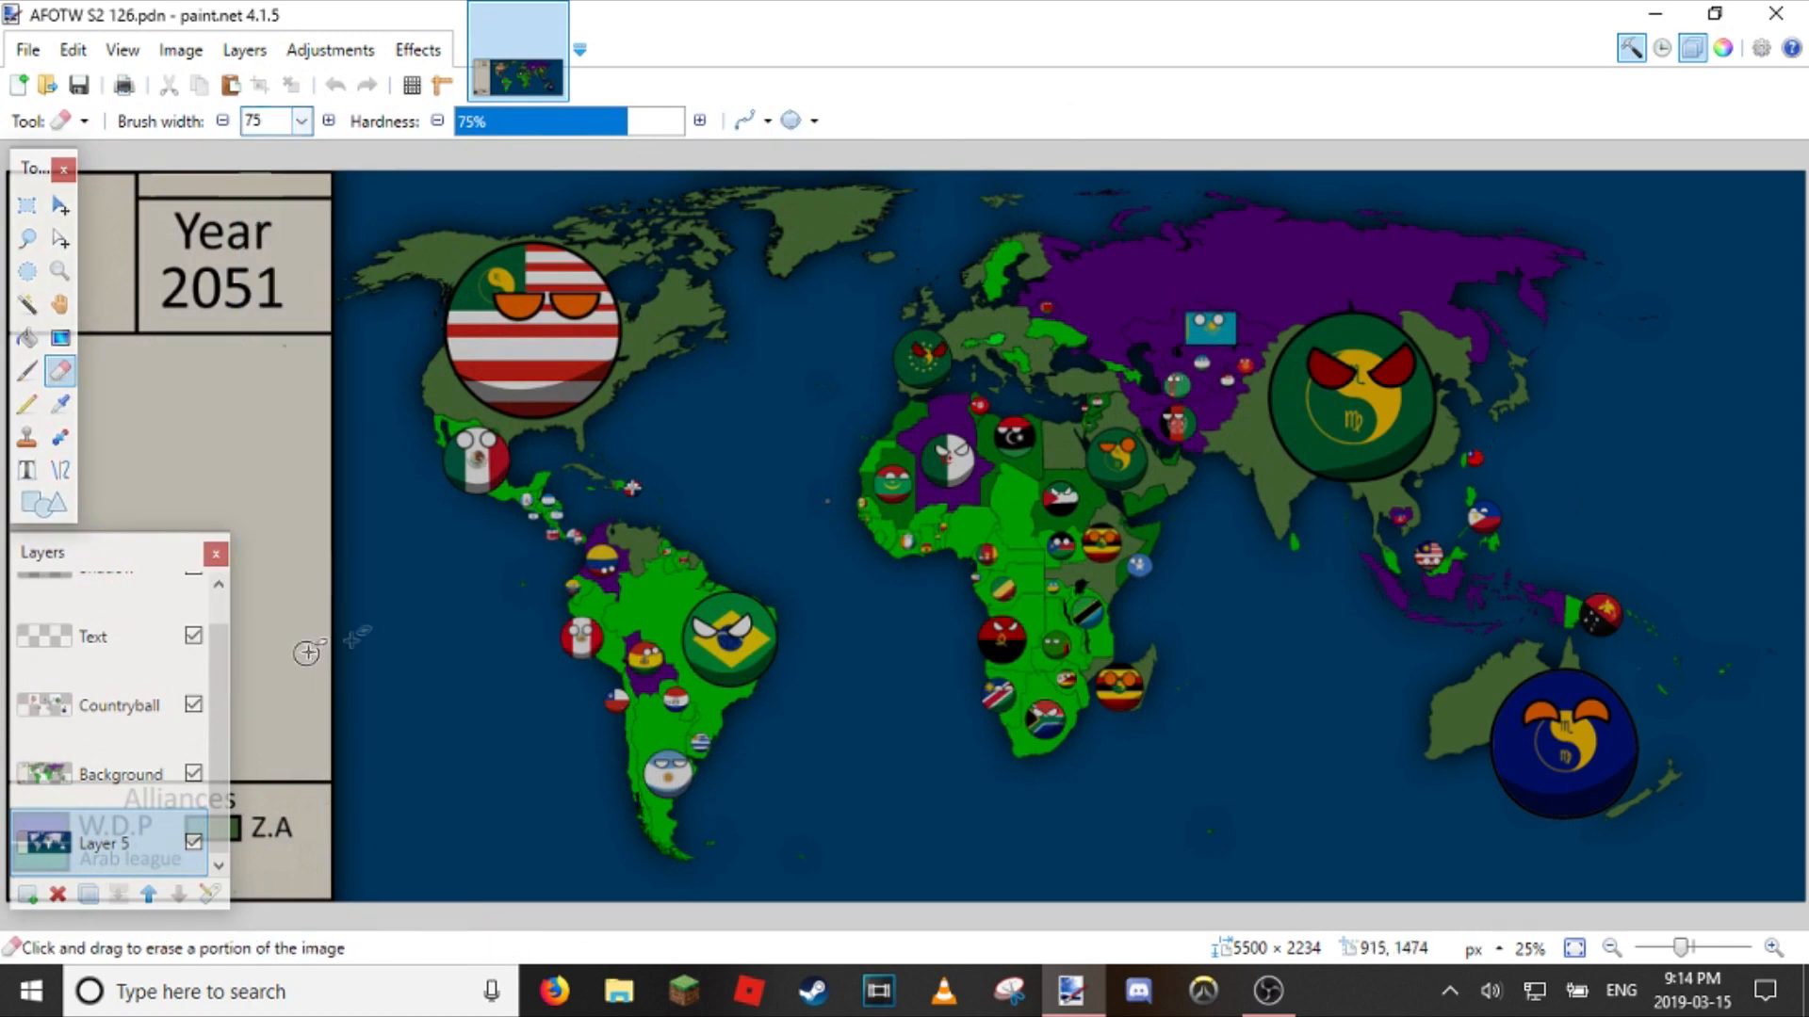
mouse_move(1141, 571)
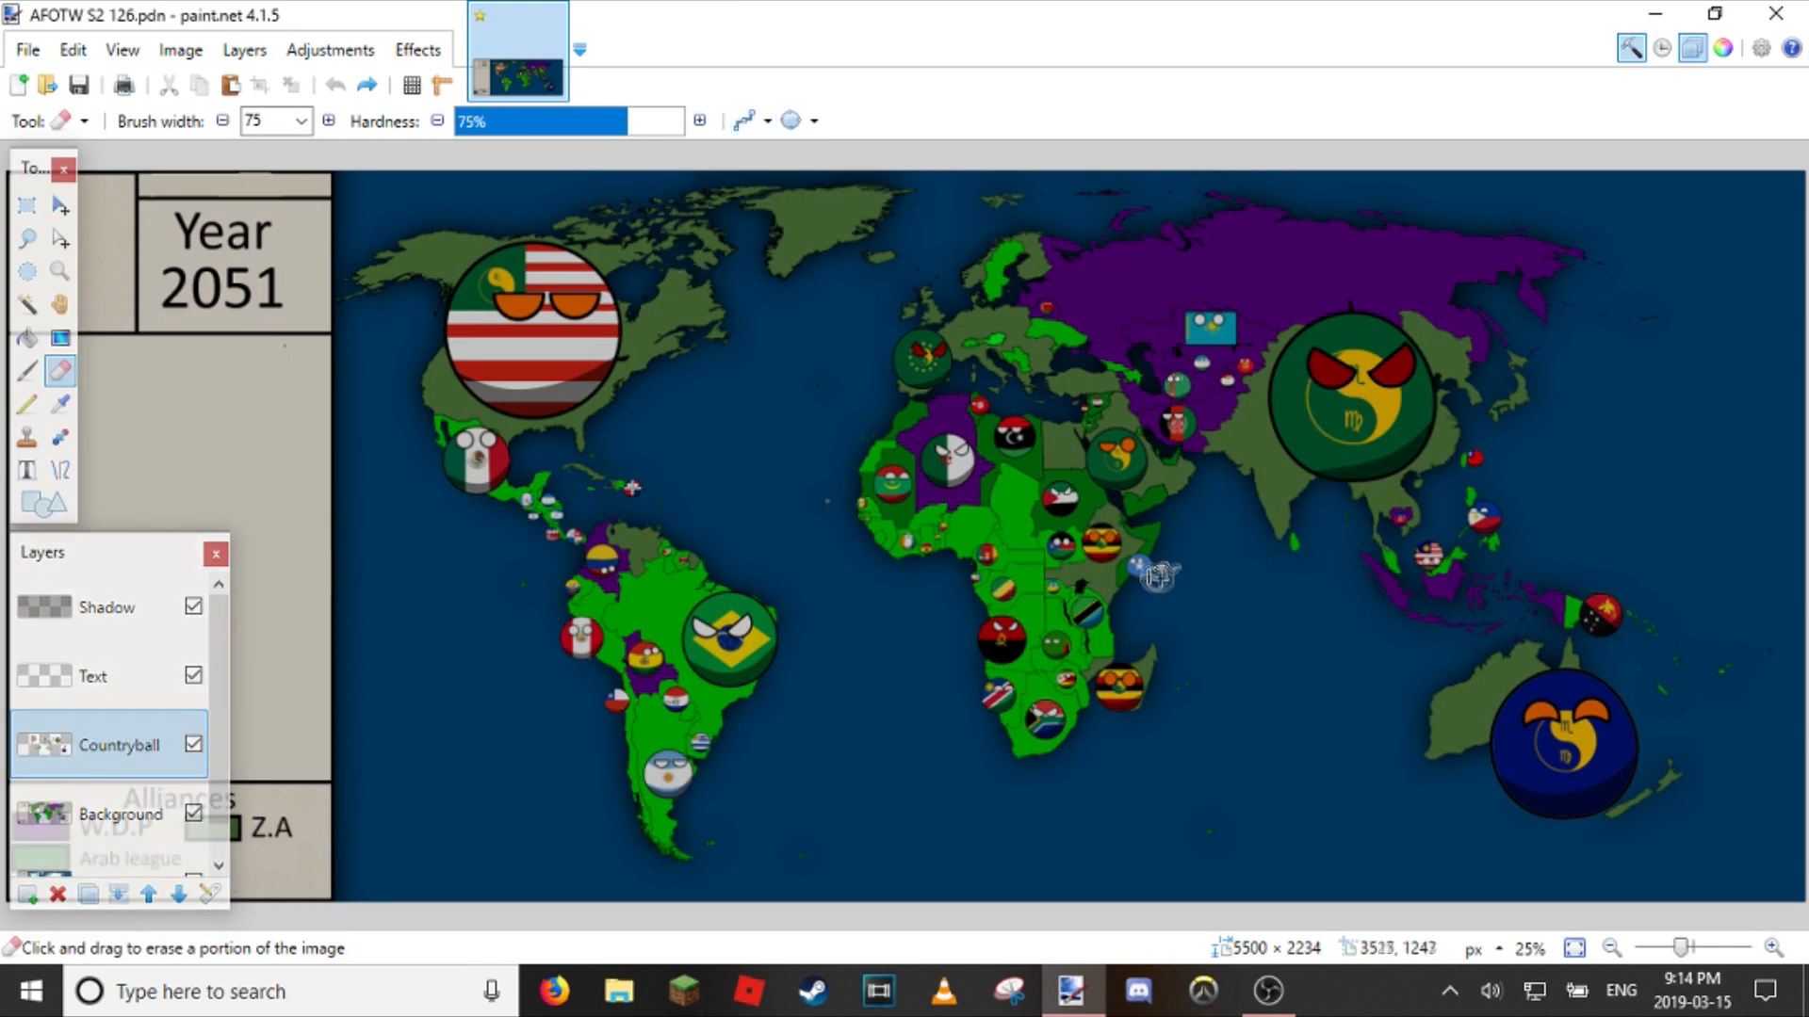
mouse_move(1142, 571)
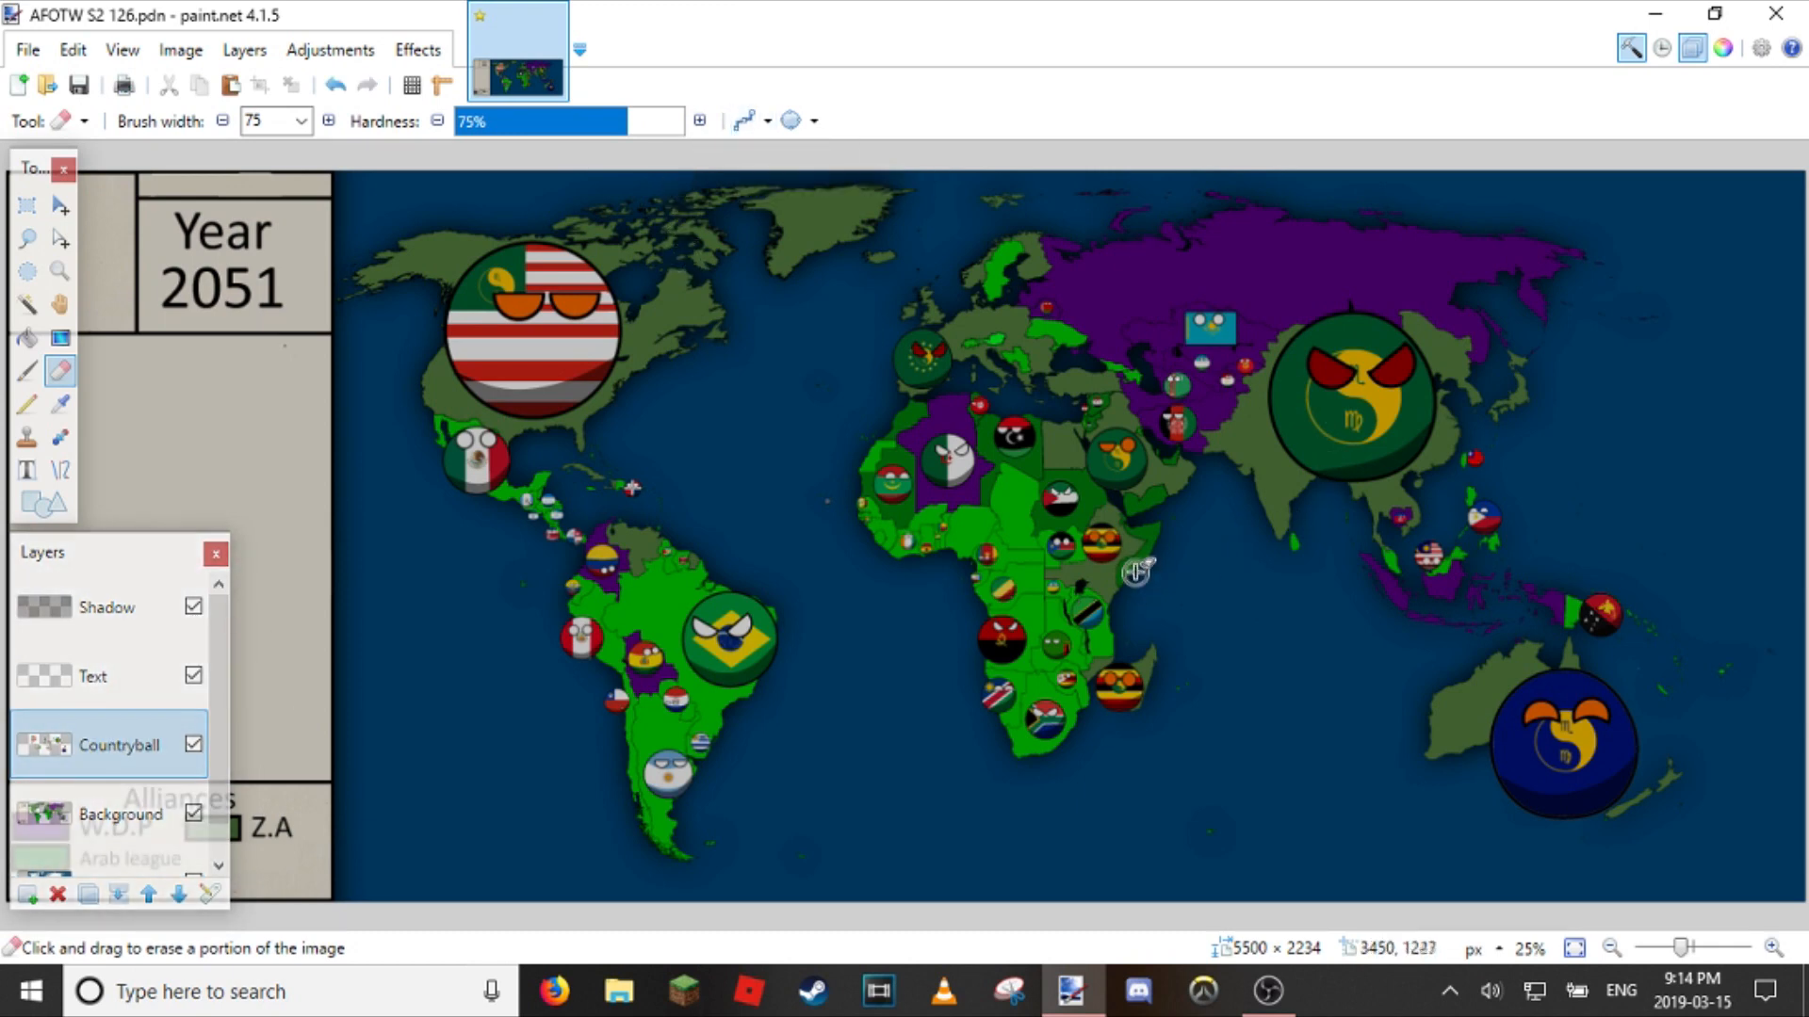
mouse_move(1167, 703)
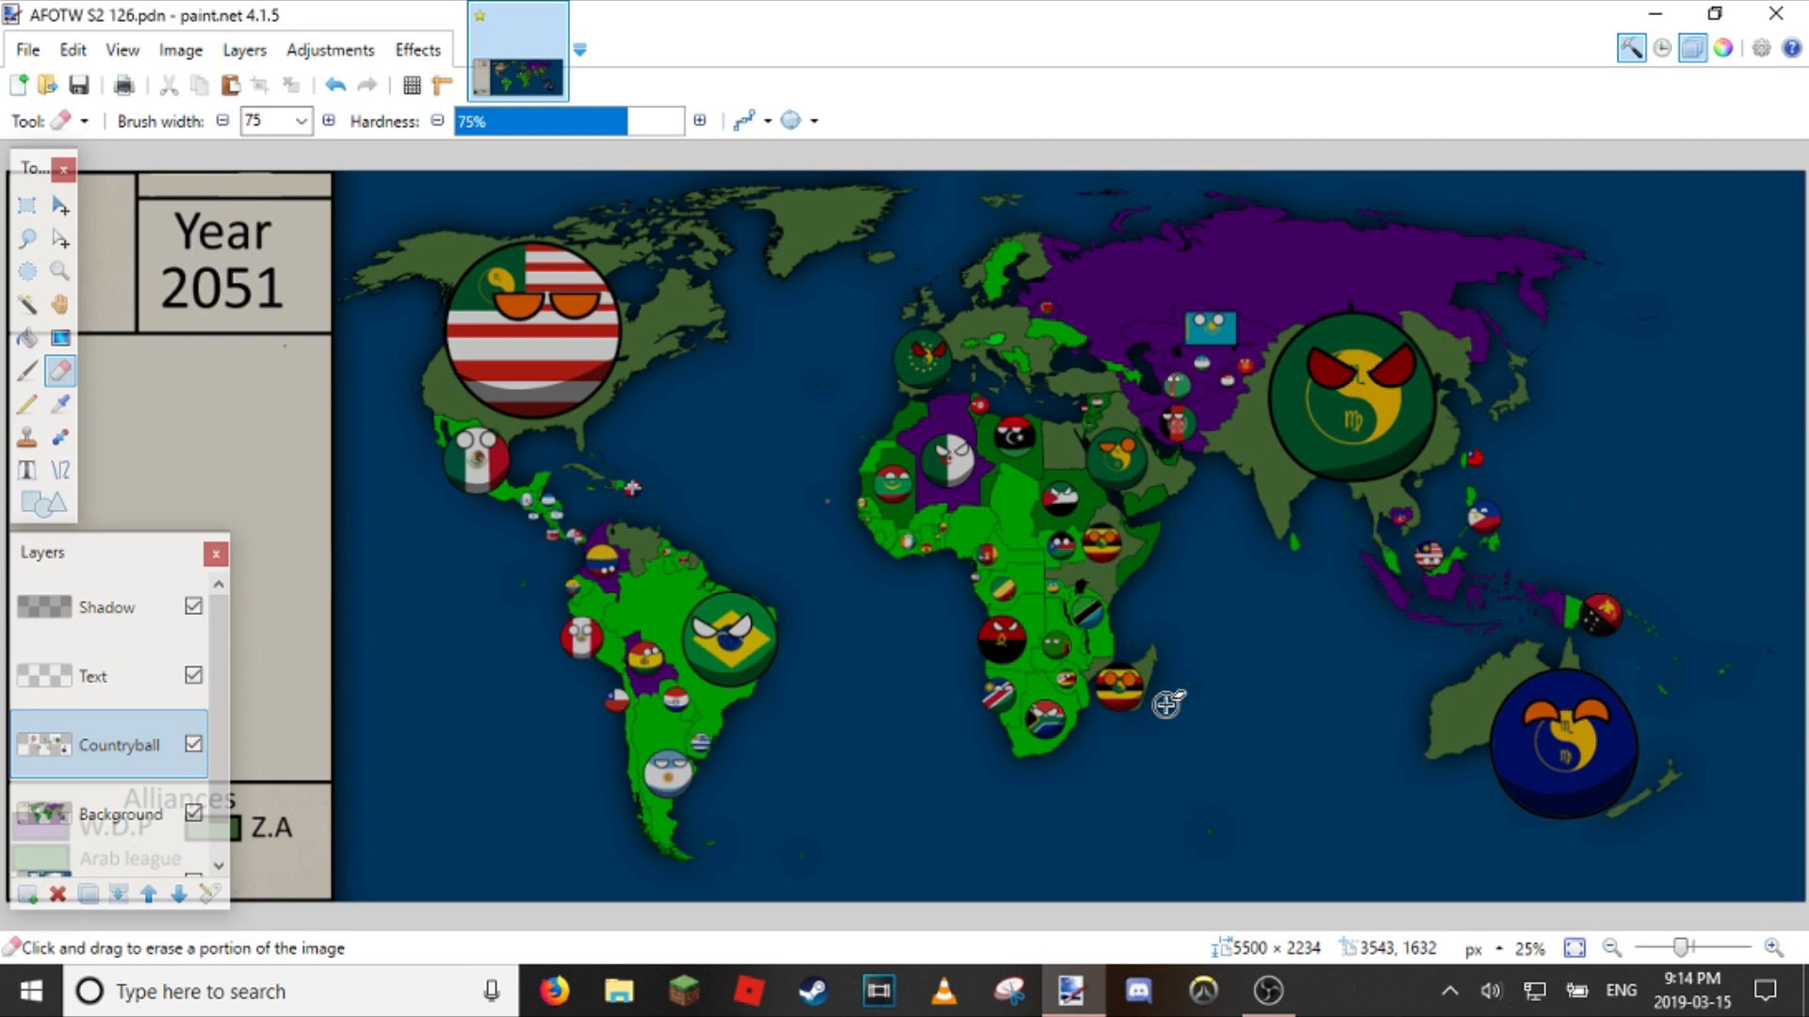
left_click(109, 607)
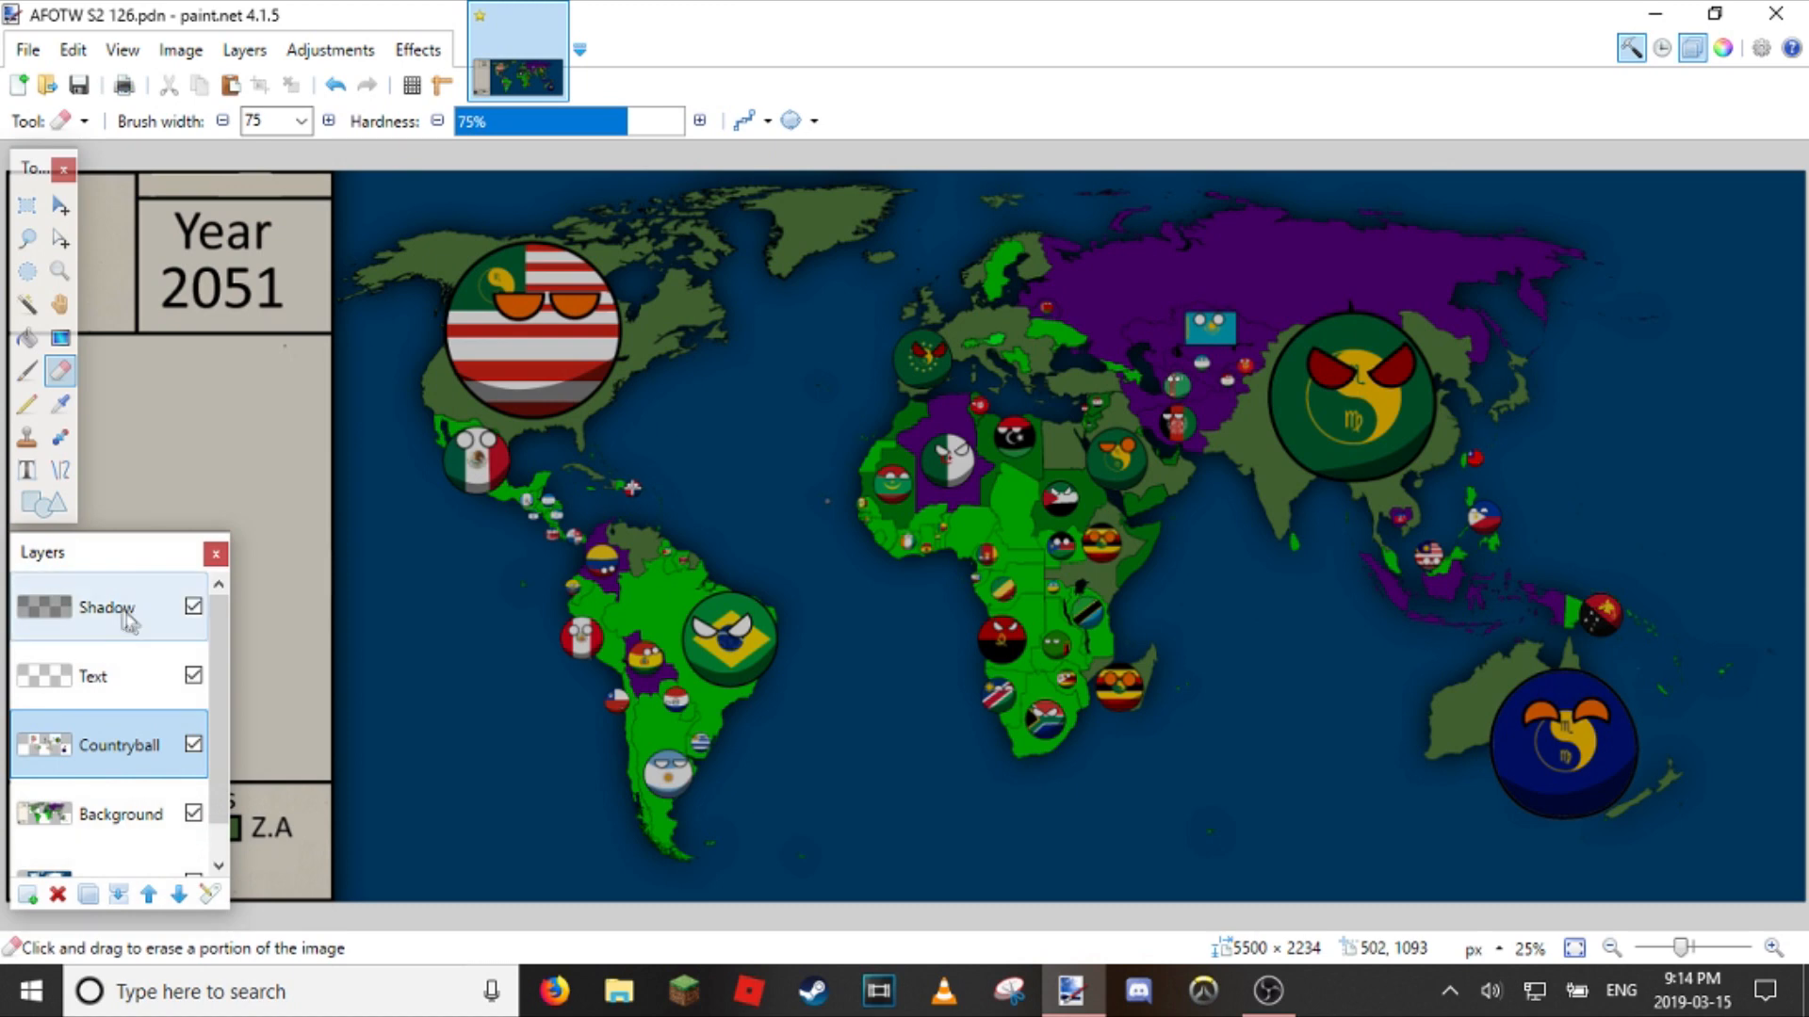
double_click(106, 607)
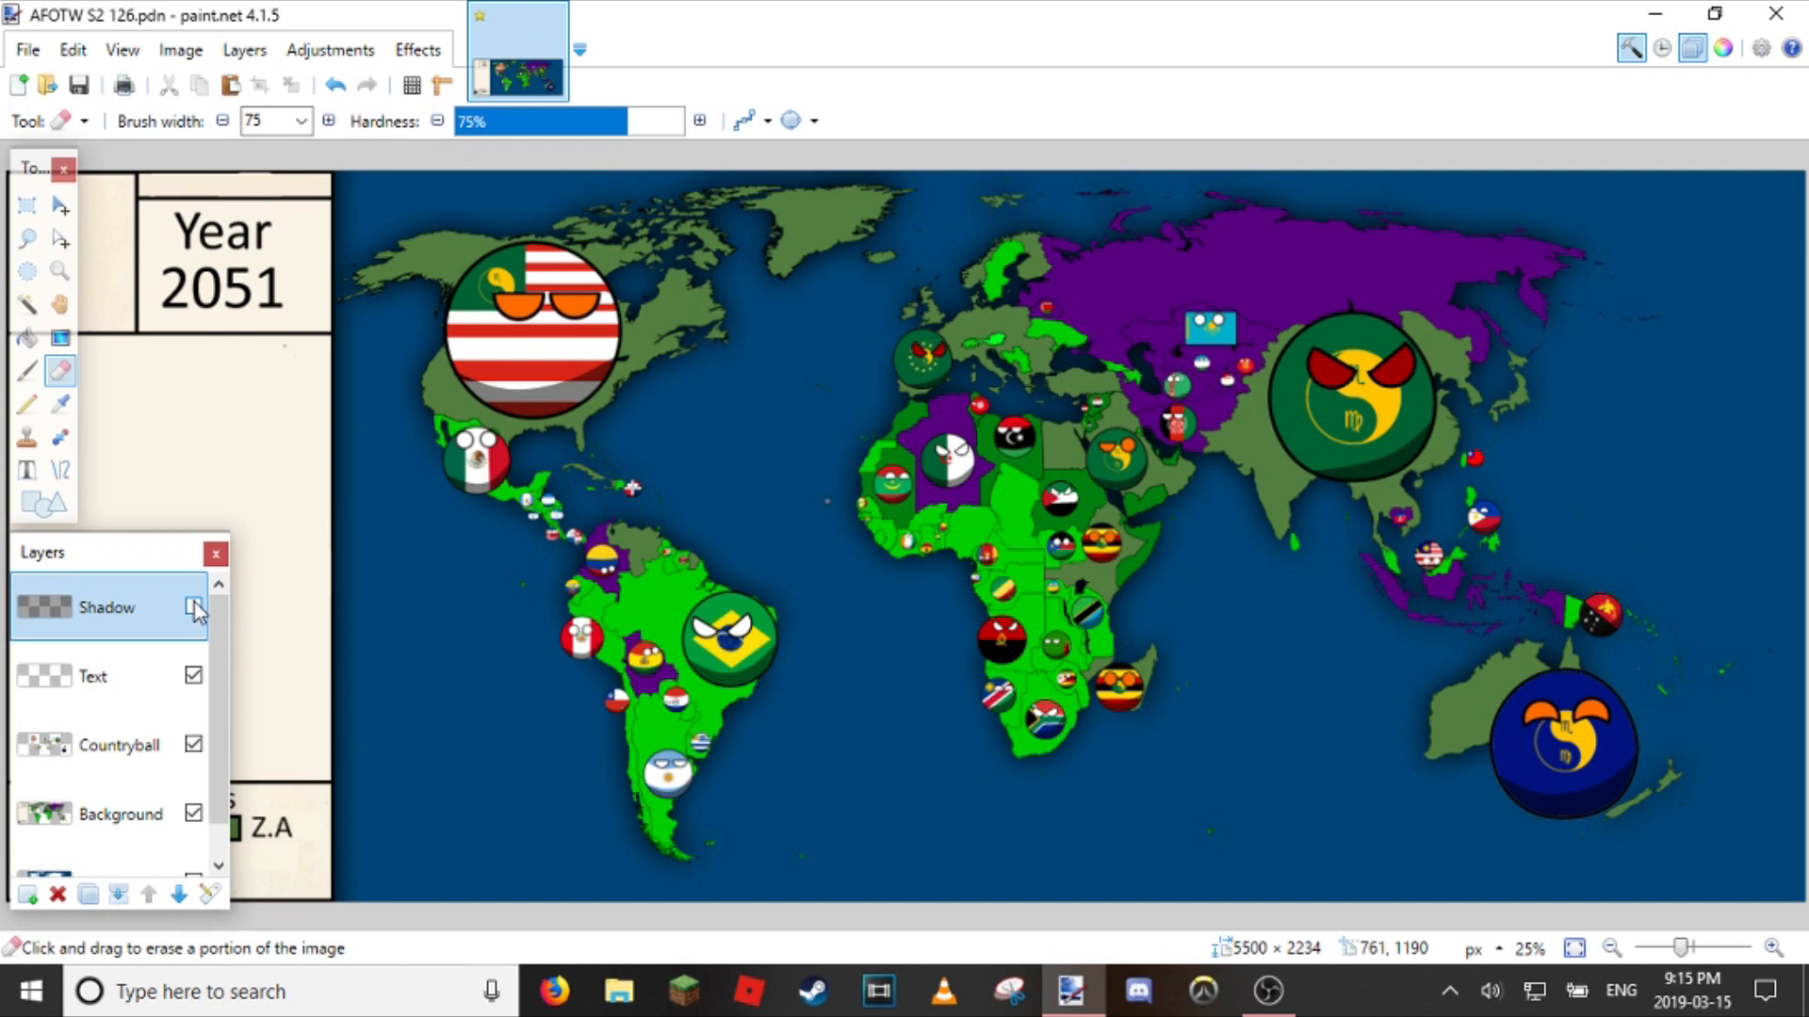
left_click(194, 608)
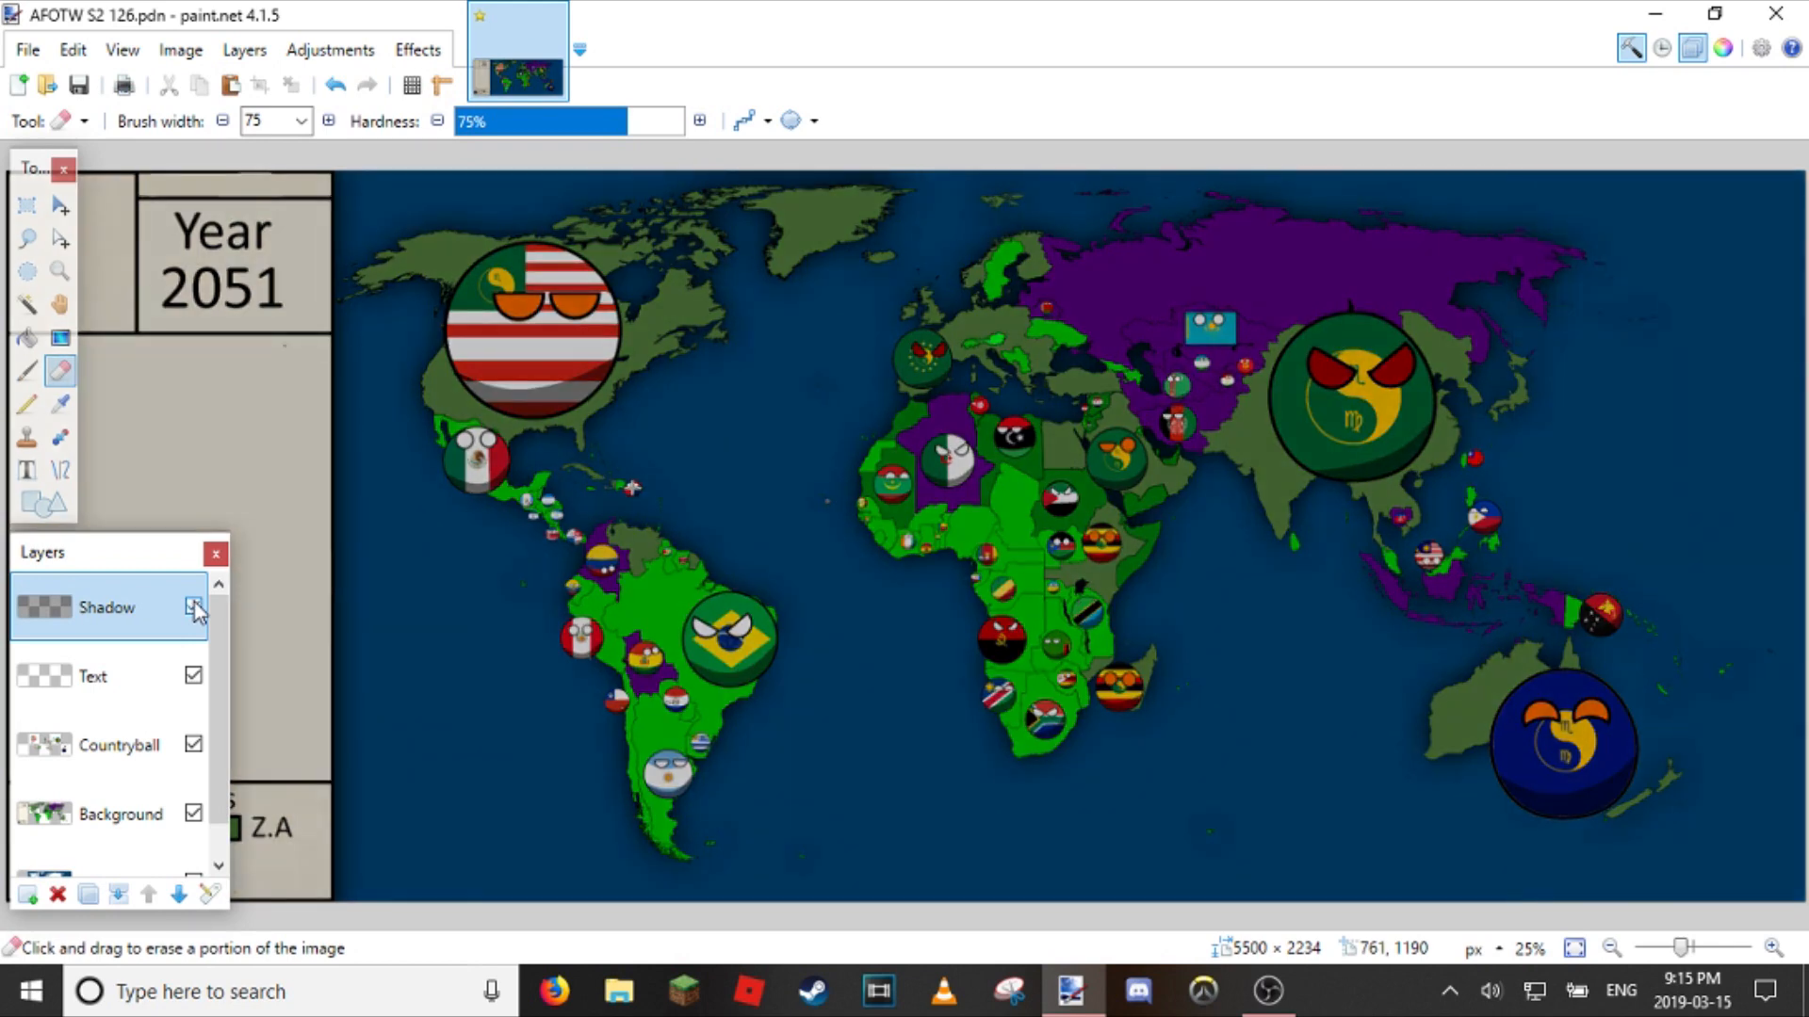